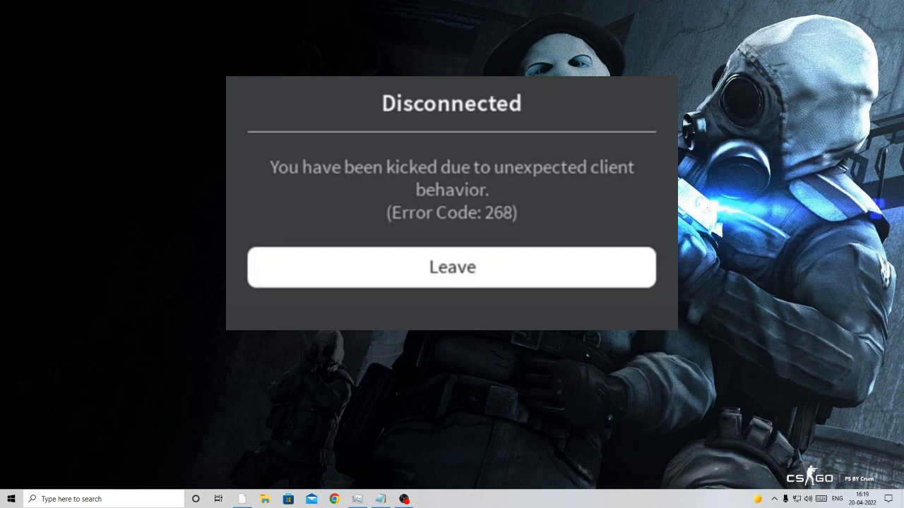
# Leave the Roblox game from the Error Code 268 disconnect dialog
pyautogui.click(452, 266)
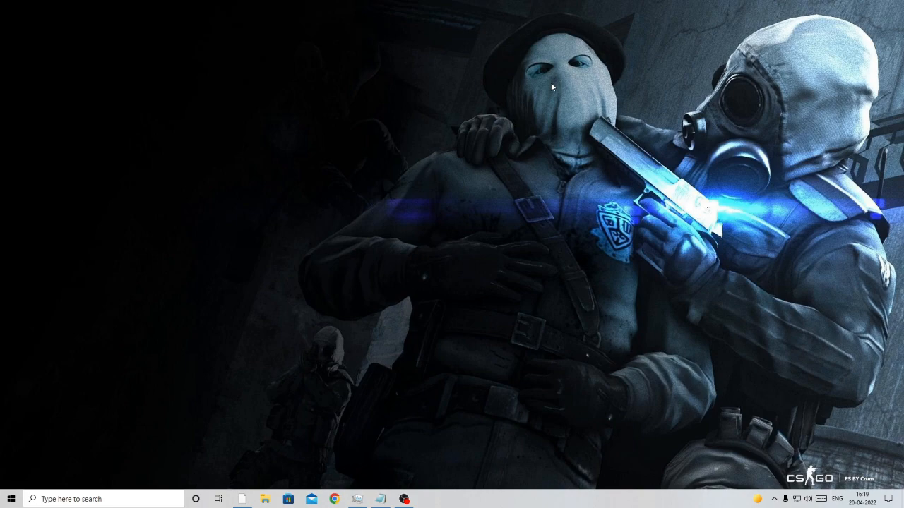
# Reach the Windows Temp folder through the Run prompt with 'temp'
pyautogui.press('Win+r')
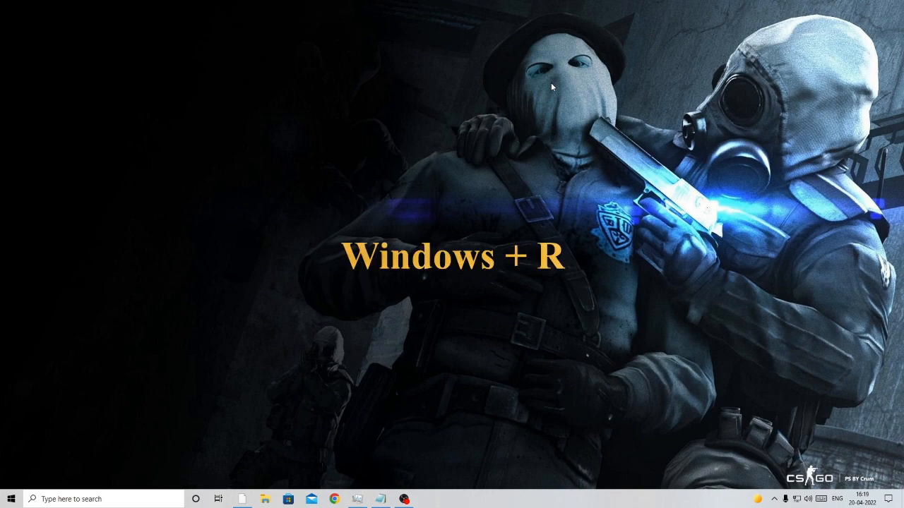
pyautogui.press('win+r')
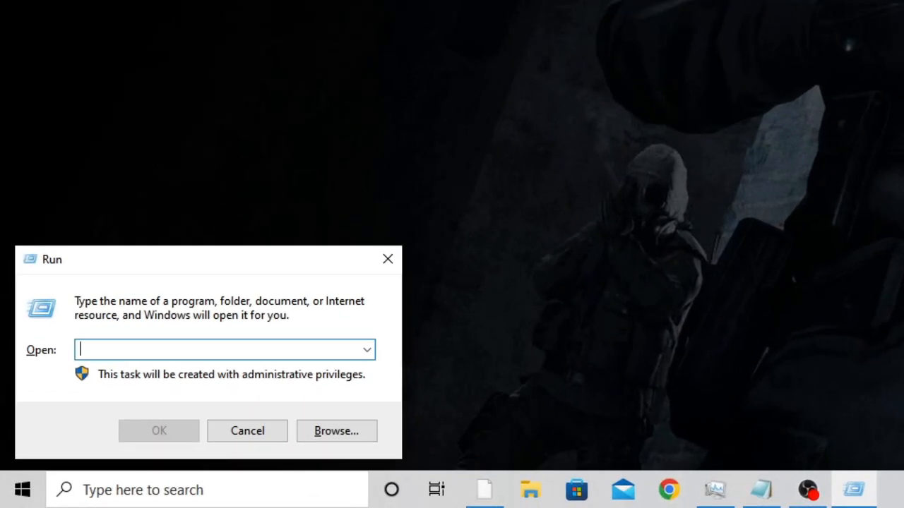
pyautogui.write('tem')
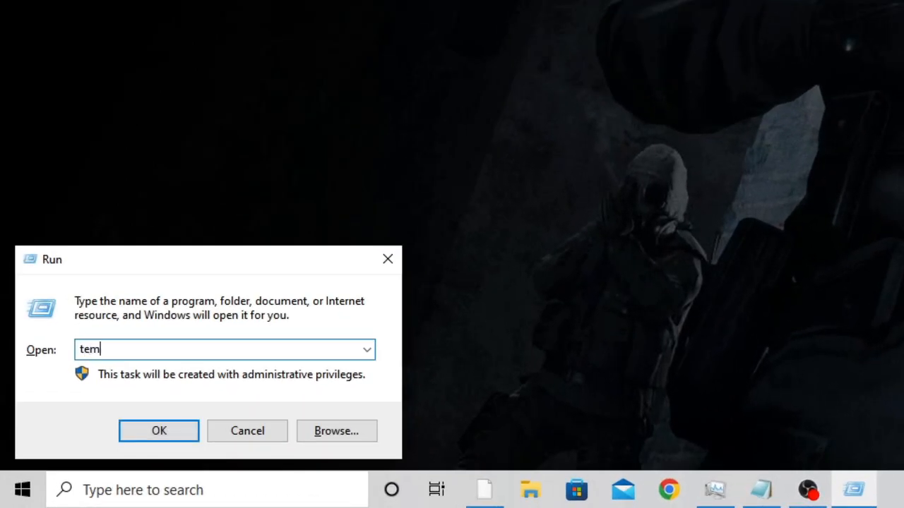
pyautogui.write('p')
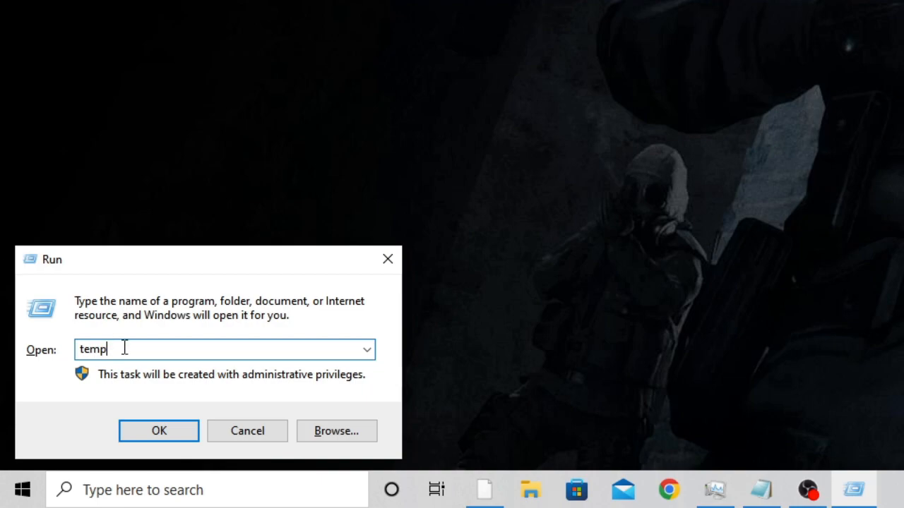
pyautogui.click(158, 431)
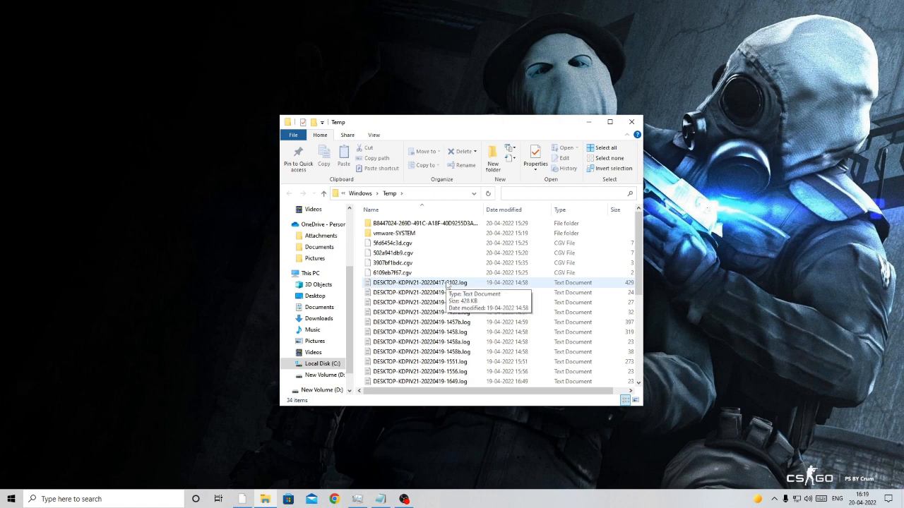
# Permanently delete all 34 items in the Temp folder, skipping files still in use
pyautogui.press('ctrl+a')
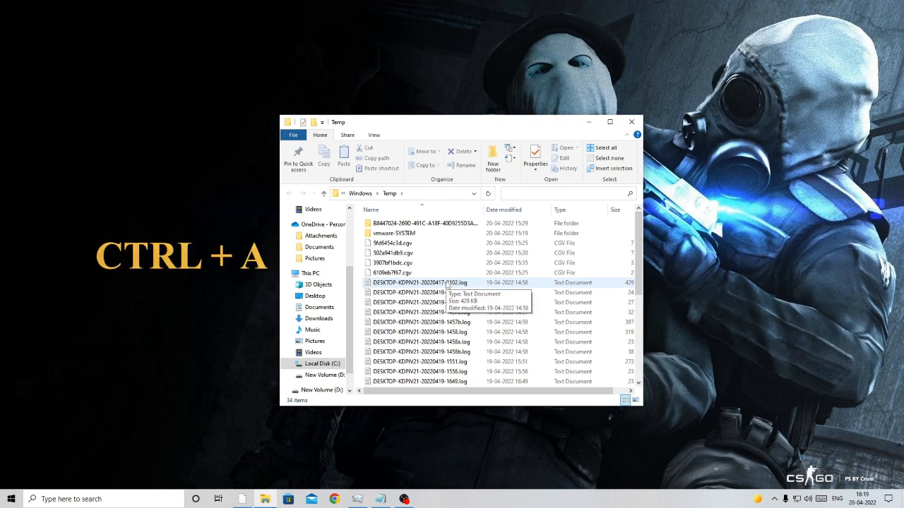
pyautogui.press('ctrl+a')
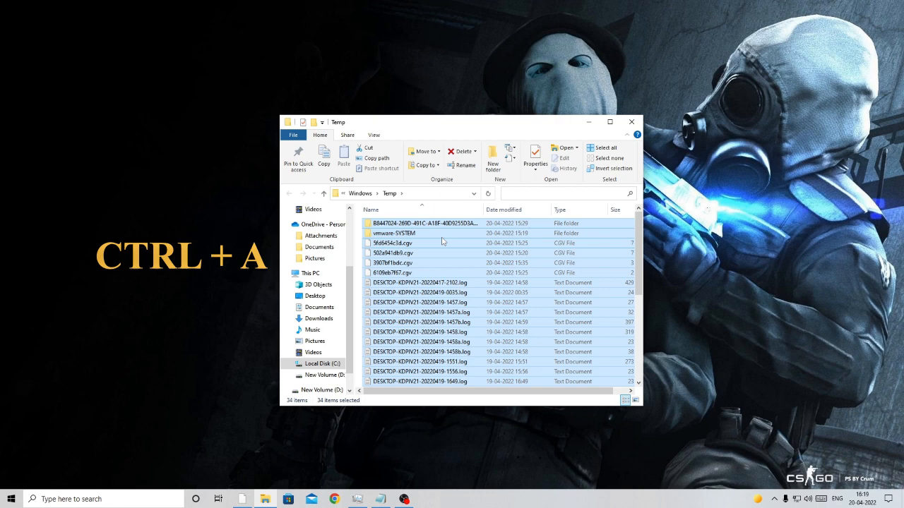
pyautogui.moveTo(420, 238)
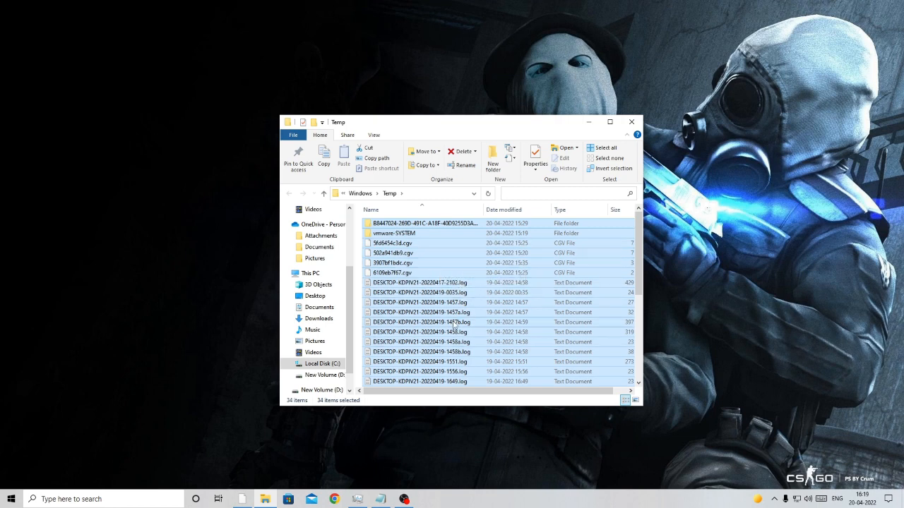
pyautogui.press('shift+delete')
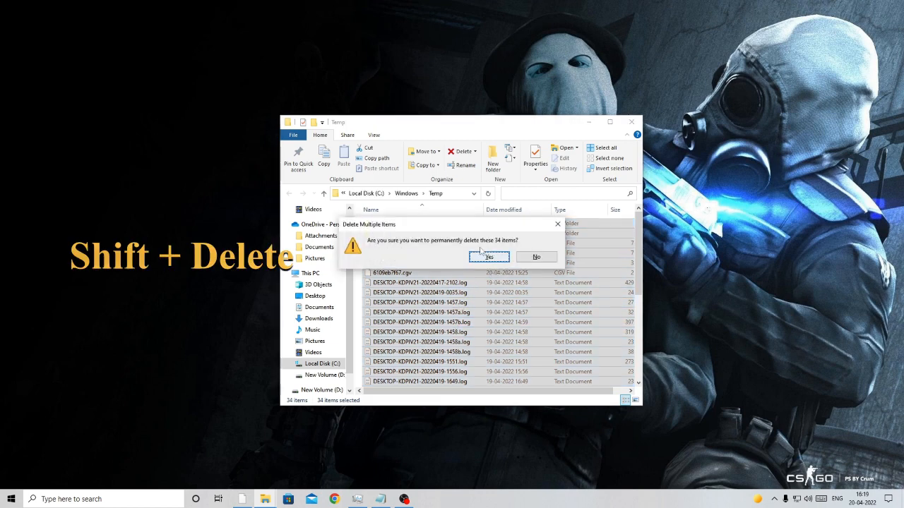
pyautogui.click(488, 257)
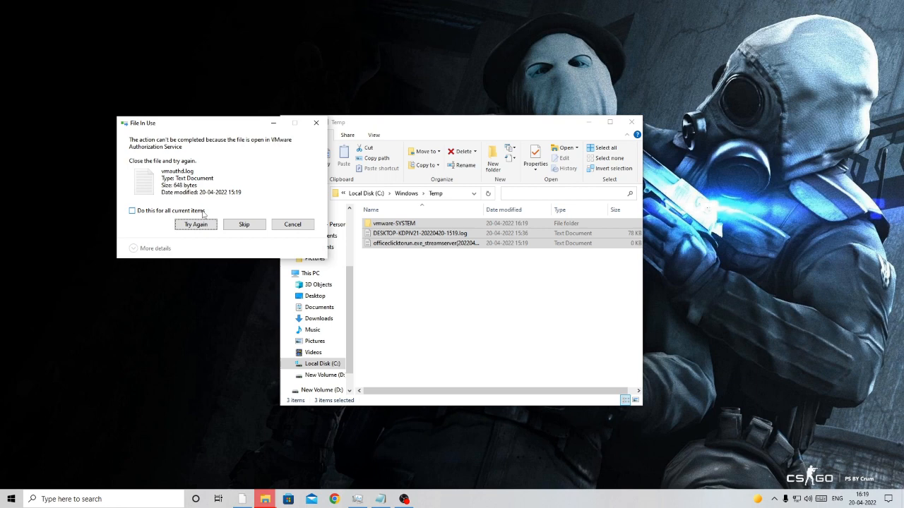
pyautogui.click(132, 211)
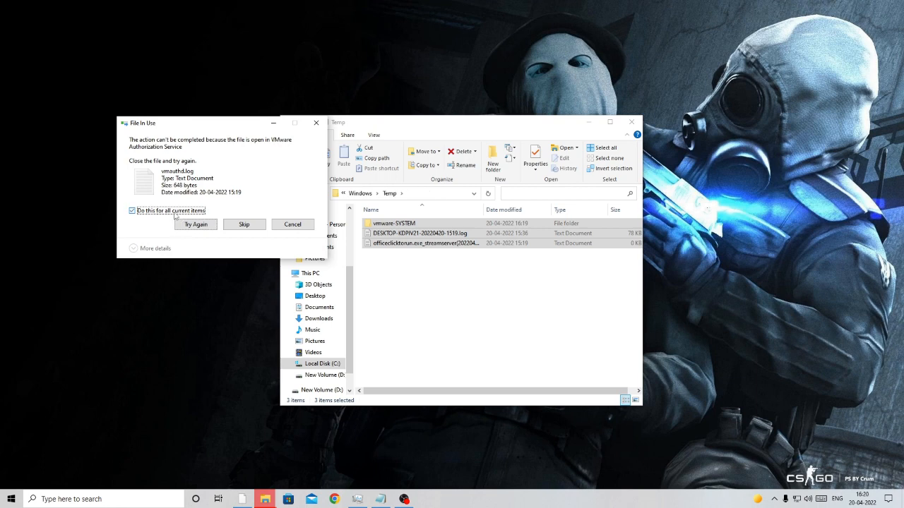
pyautogui.click(243, 223)
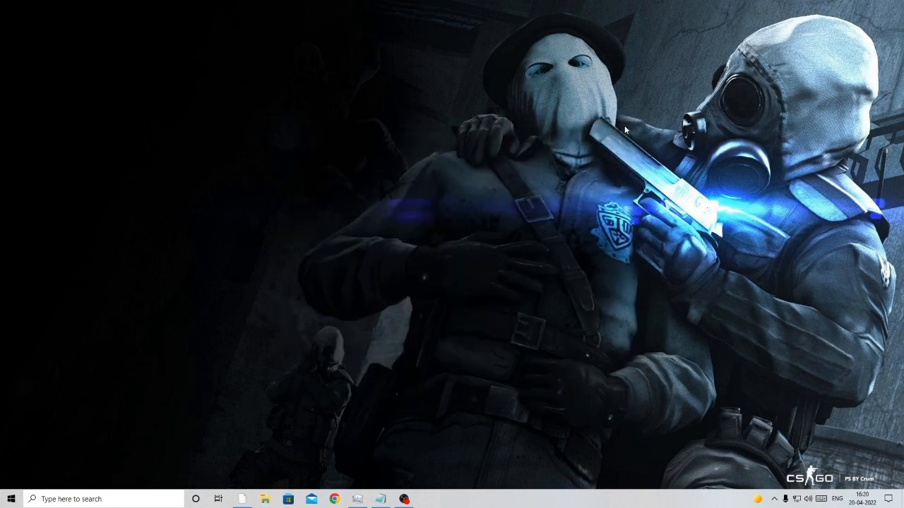
# Permanently delete all 42 items in the %temp% user Local Temp folder
pyautogui.press('Win+r')
pyautogui.write('%')
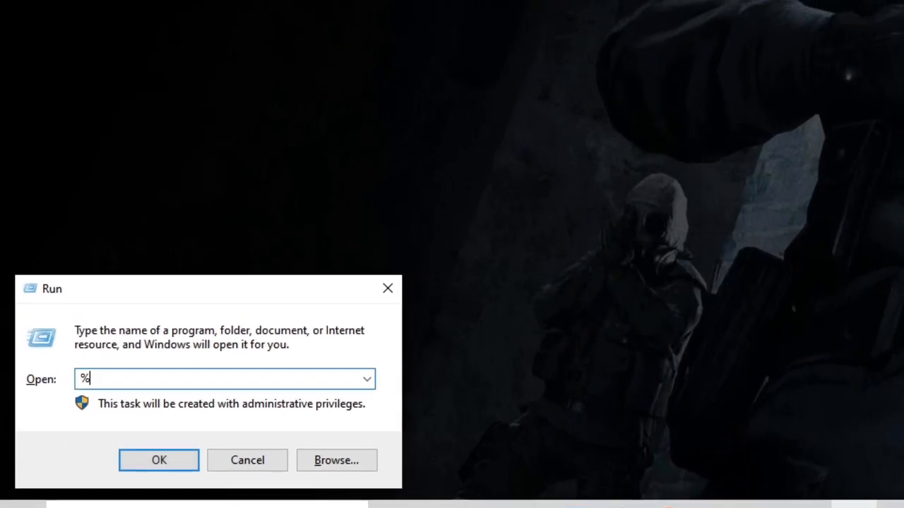
pyautogui.write('temp%')
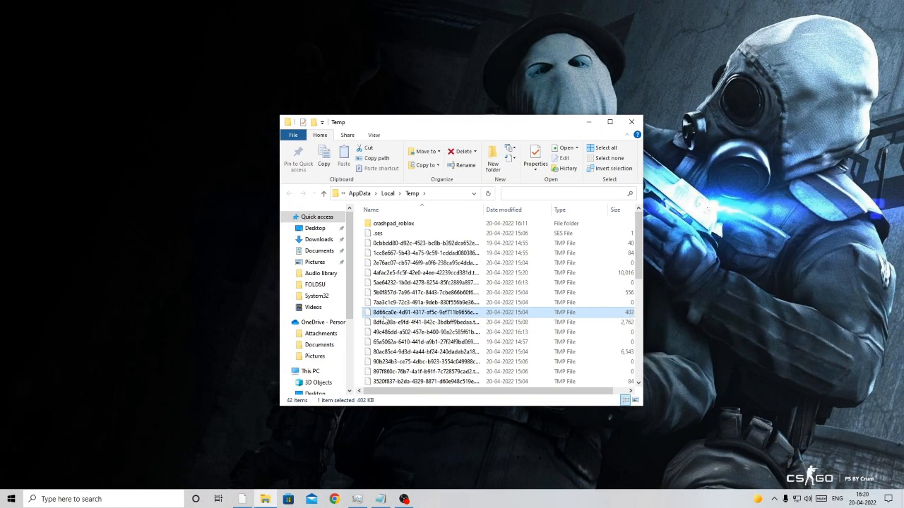
pyautogui.click(460, 151)
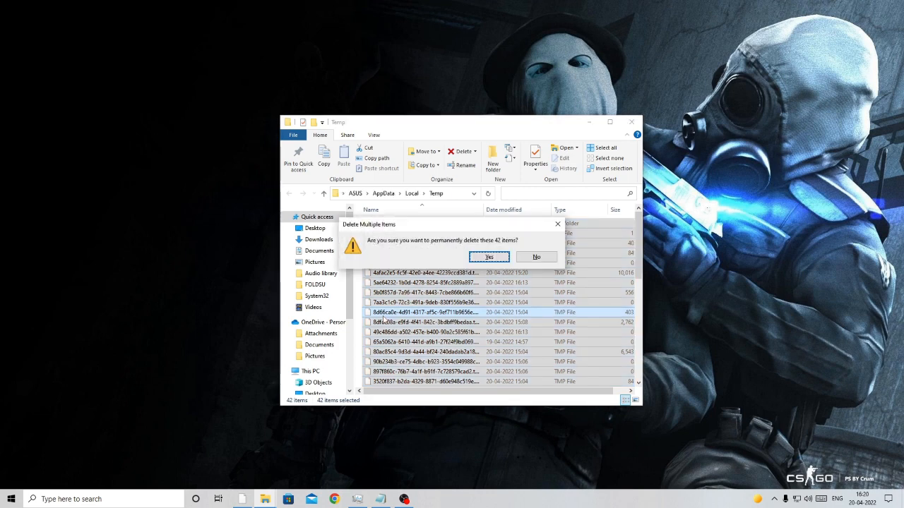
pyautogui.click(488, 257)
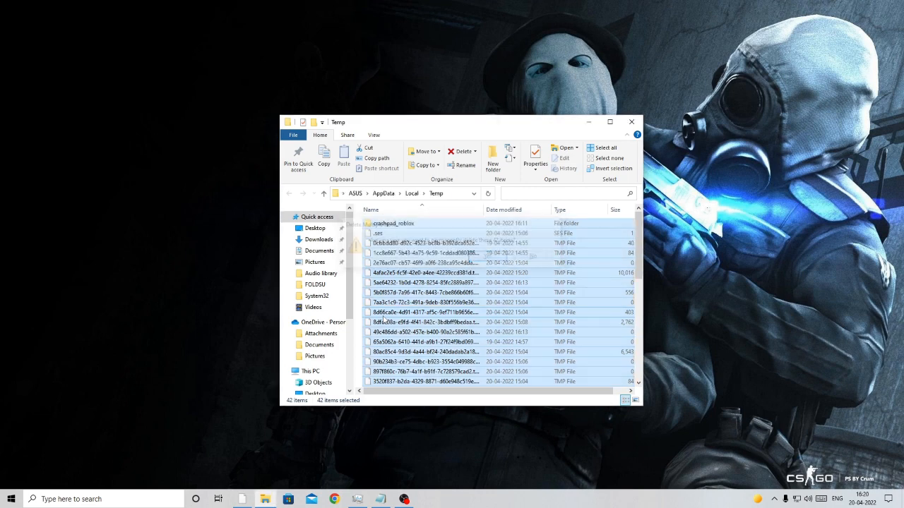
pyautogui.click(460, 151)
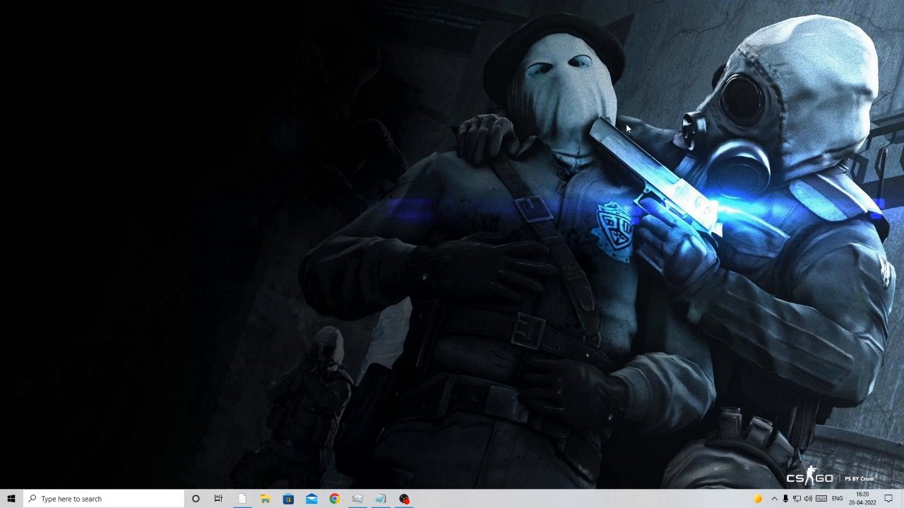
pyautogui.moveTo(651, 201)
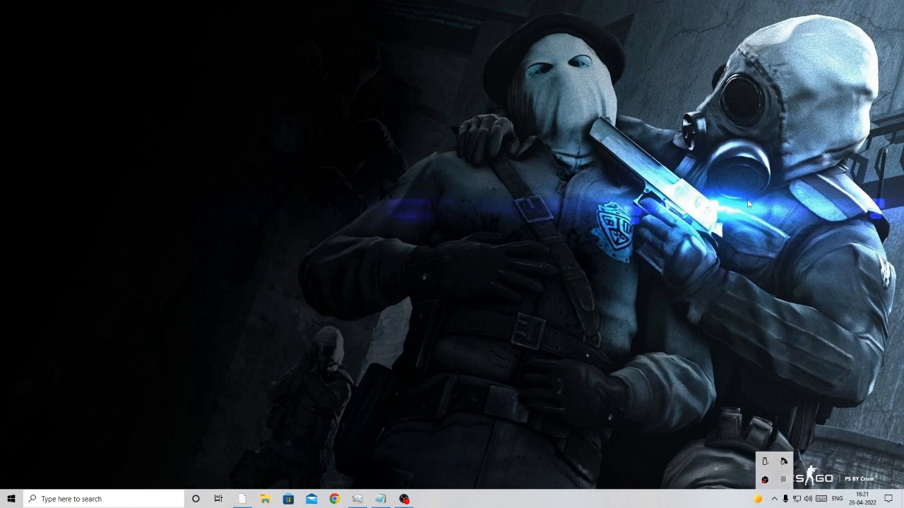
pyautogui.moveTo(748, 201)
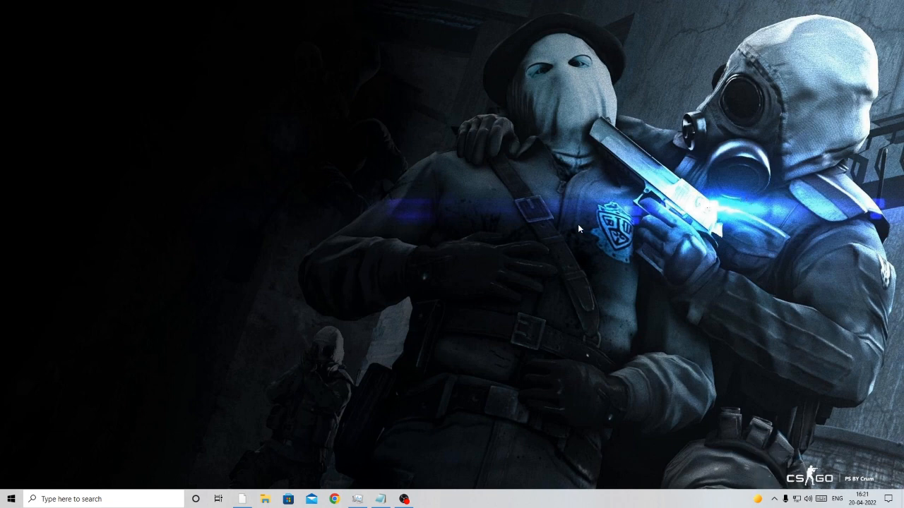
pyautogui.moveTo(571, 220)
pyautogui.write('virus')
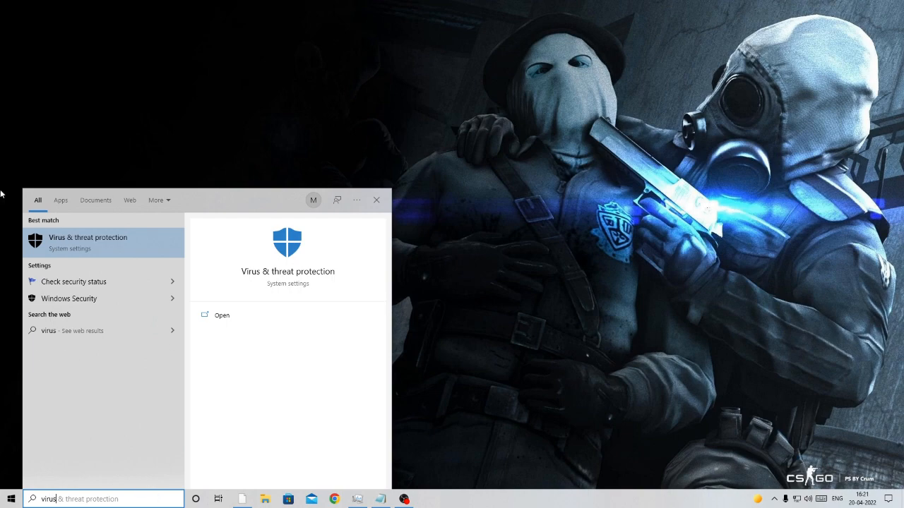
# Turn off Real-time protection and Cloud-delivered protection in Virus & threat protection settings
pyautogui.click(221, 315)
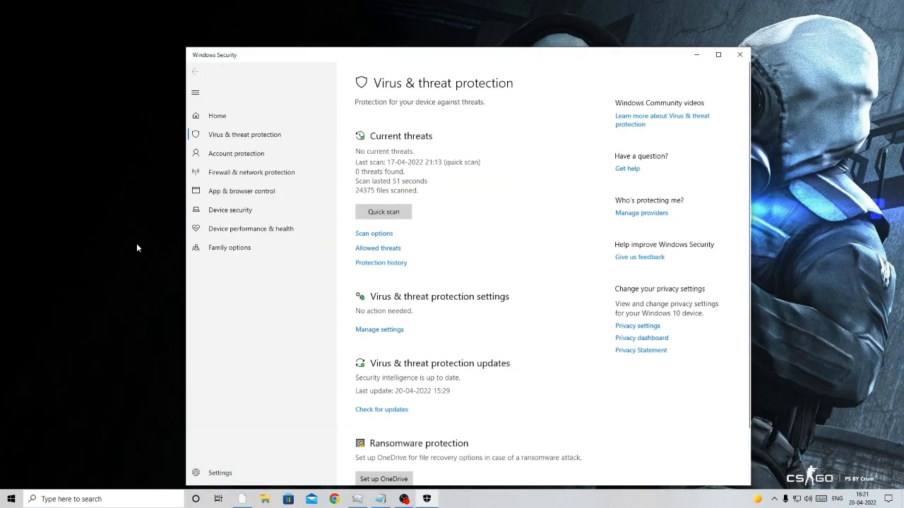
pyautogui.scroll(-3)
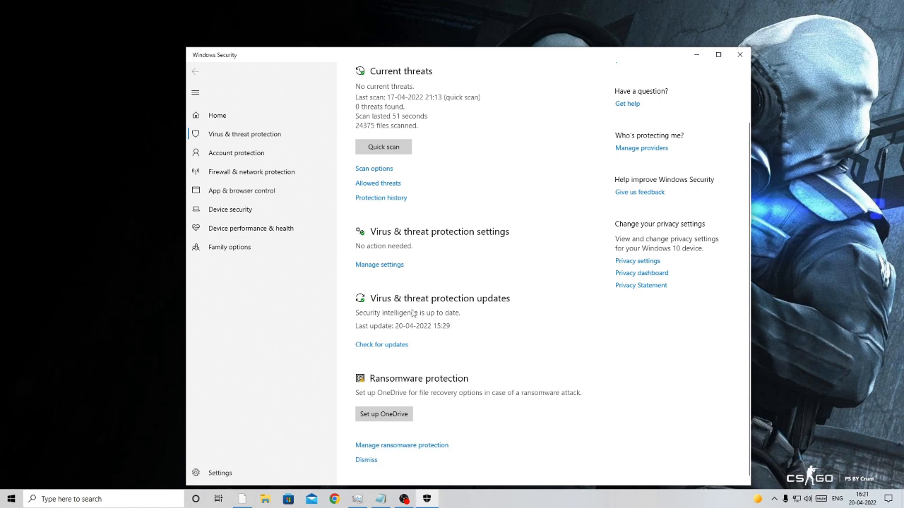
pyautogui.moveTo(483, 237)
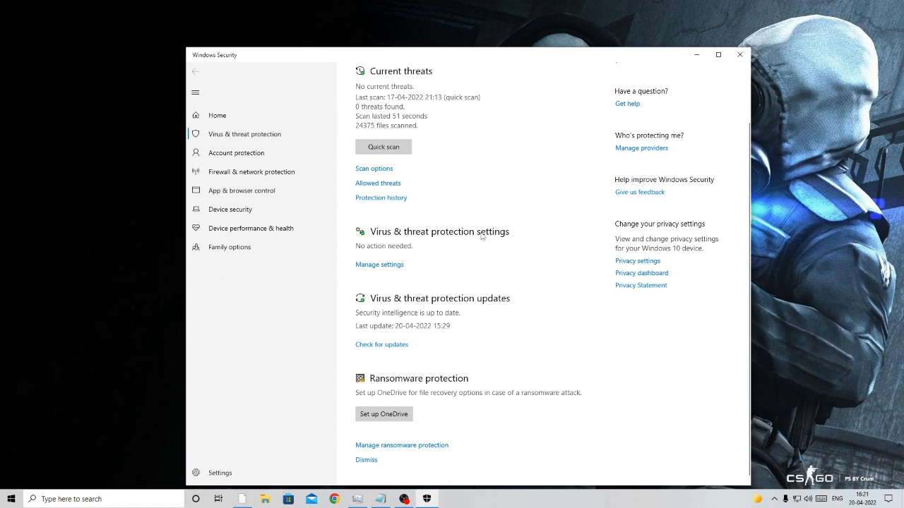
pyautogui.click(379, 264)
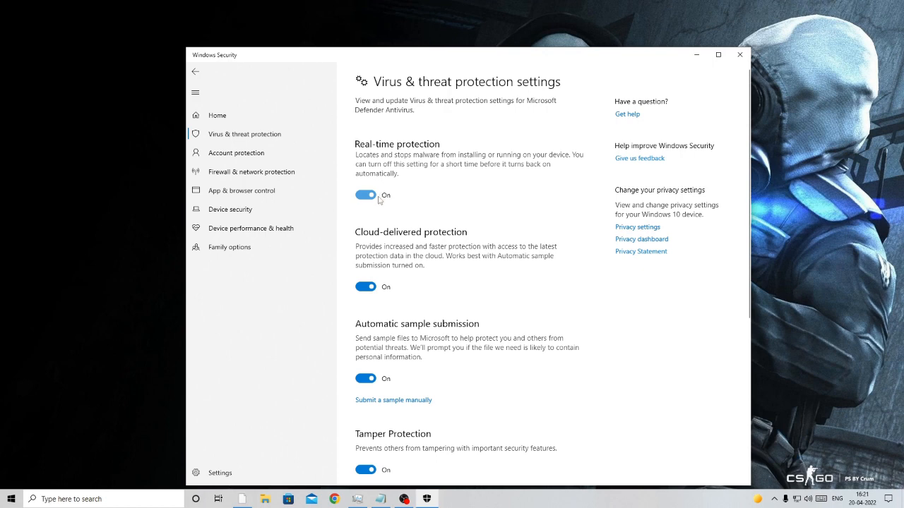
pyautogui.click(365, 195)
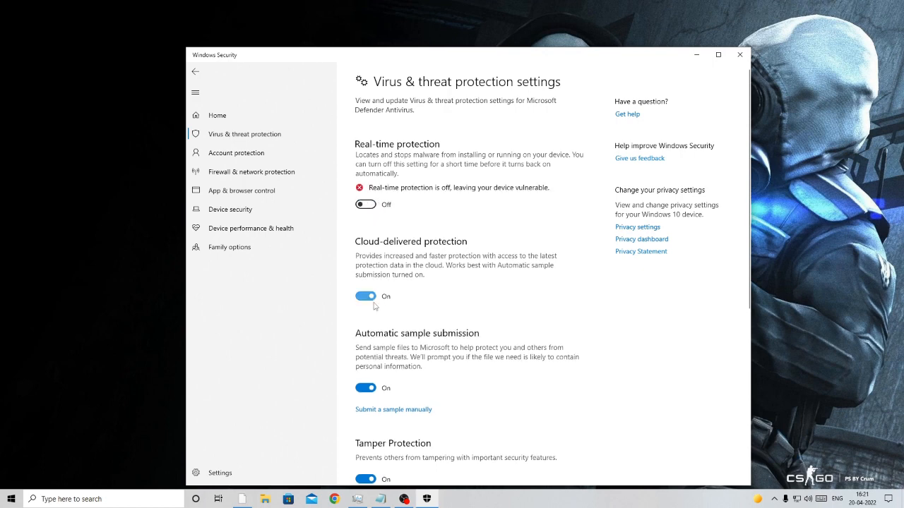
pyautogui.scroll(-3)
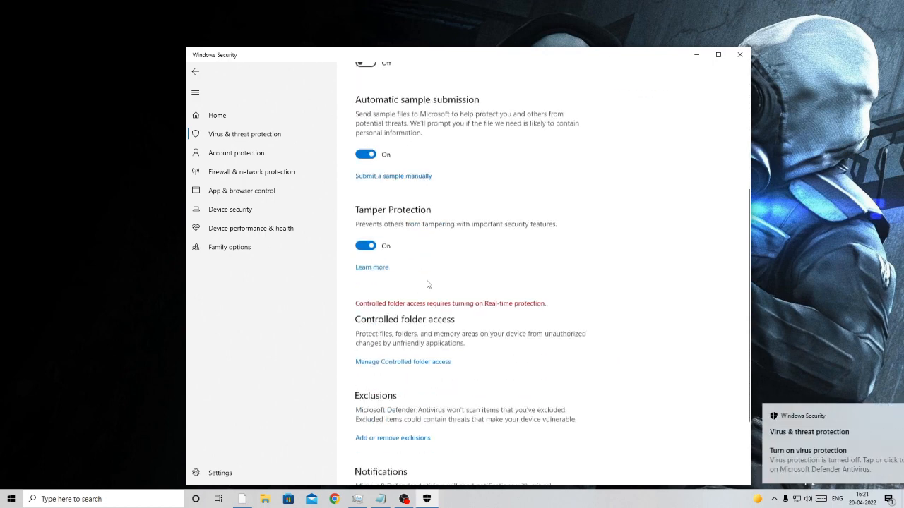
pyautogui.scroll(-3)
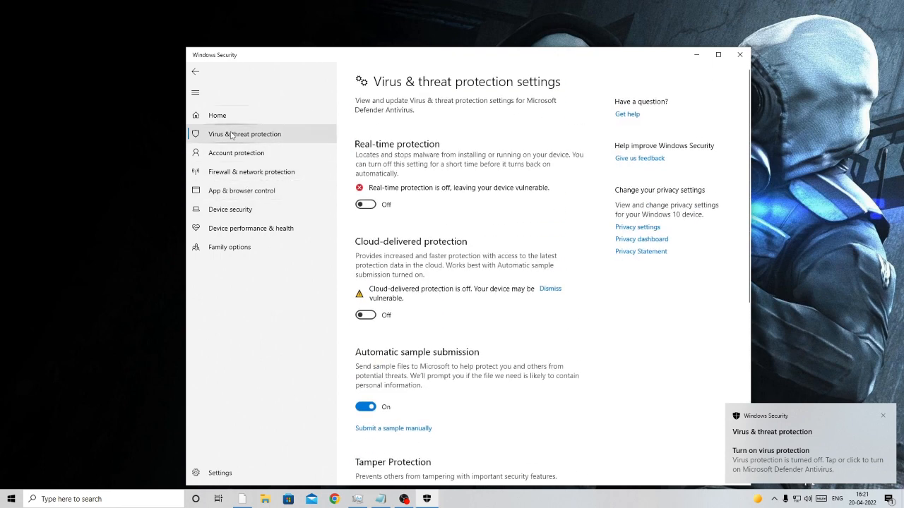
pyautogui.moveTo(226, 175)
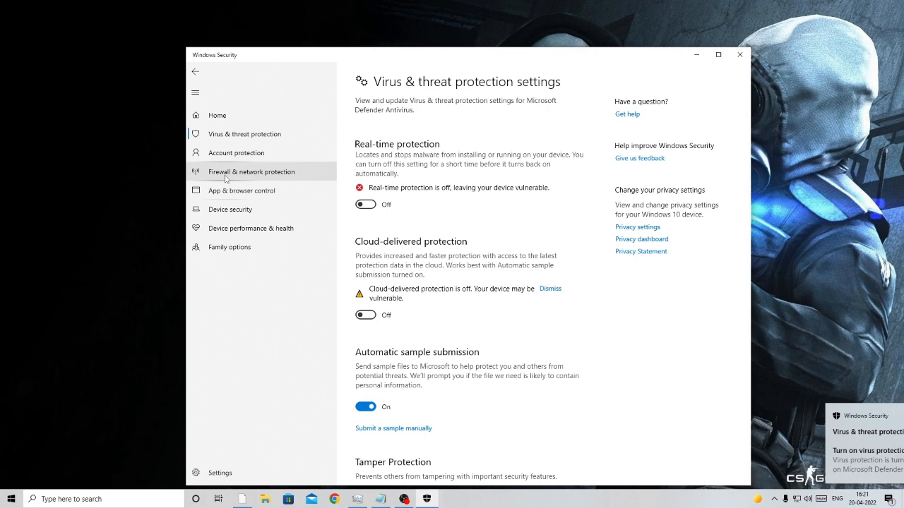
# Turn off Microsoft Defender Firewall for the private network and close Windows Security
pyautogui.click(251, 172)
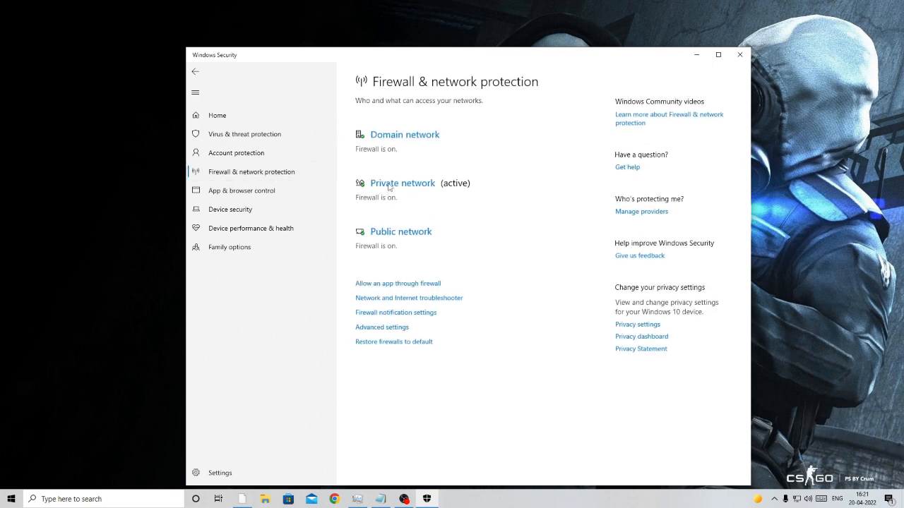
pyautogui.click(402, 184)
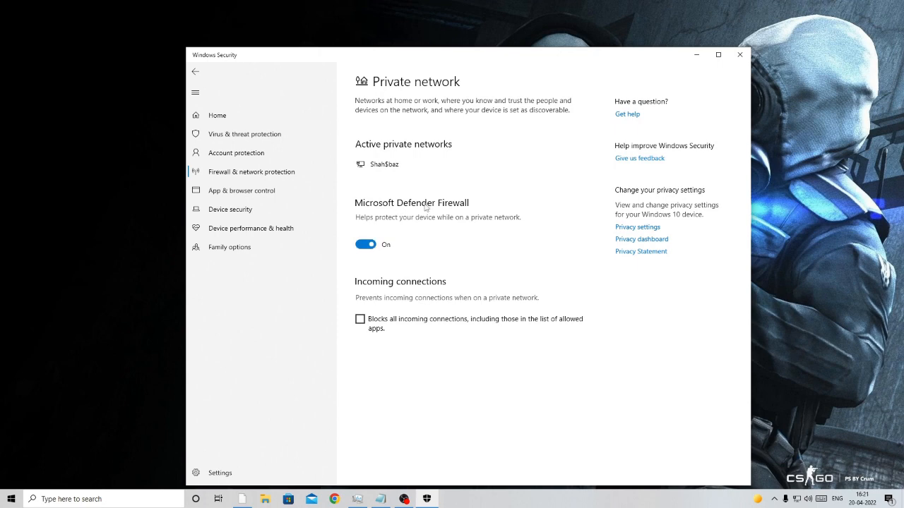
pyautogui.click(364, 243)
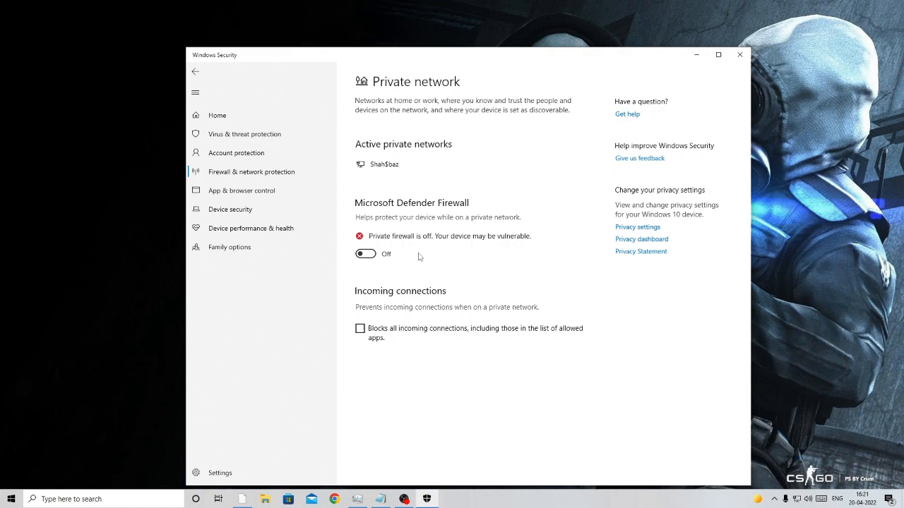
pyautogui.click(740, 54)
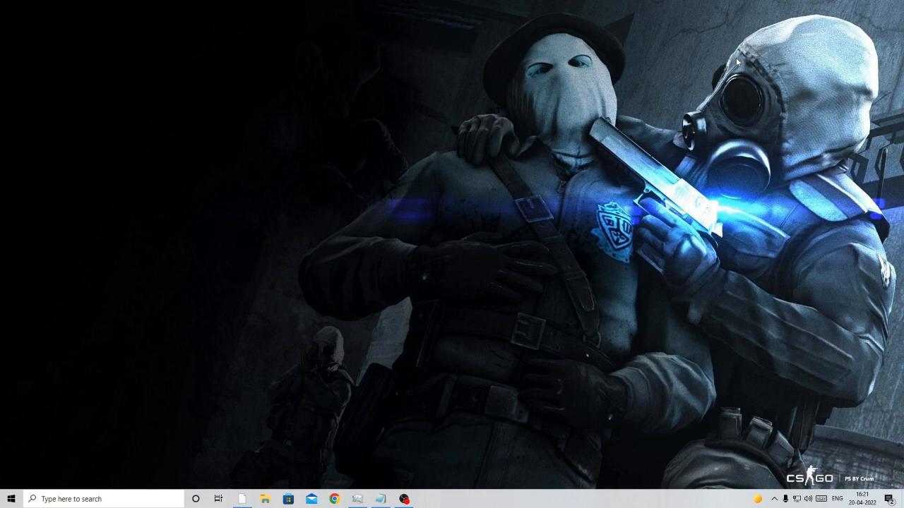
pyautogui.moveTo(182, 275)
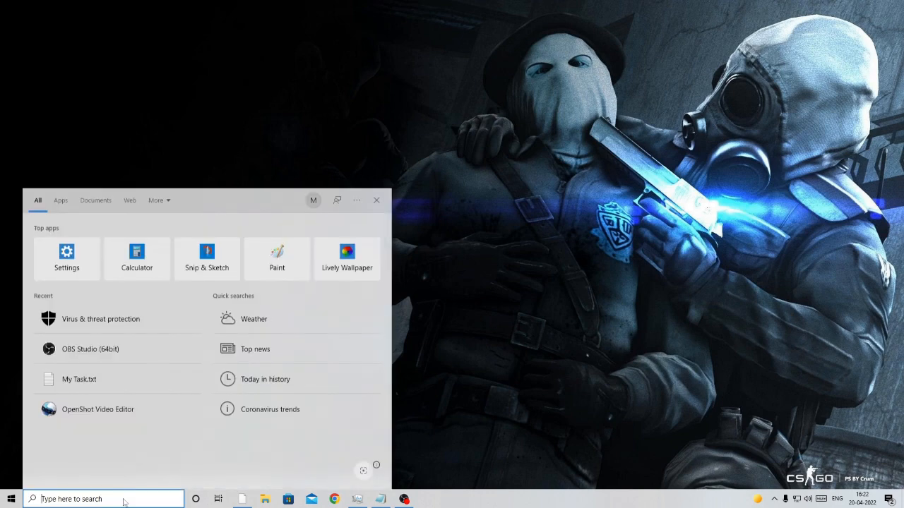
# Run ipconfig /flushdns in an administrator Command Prompt to flush the DNS cache
pyautogui.write('cmd')
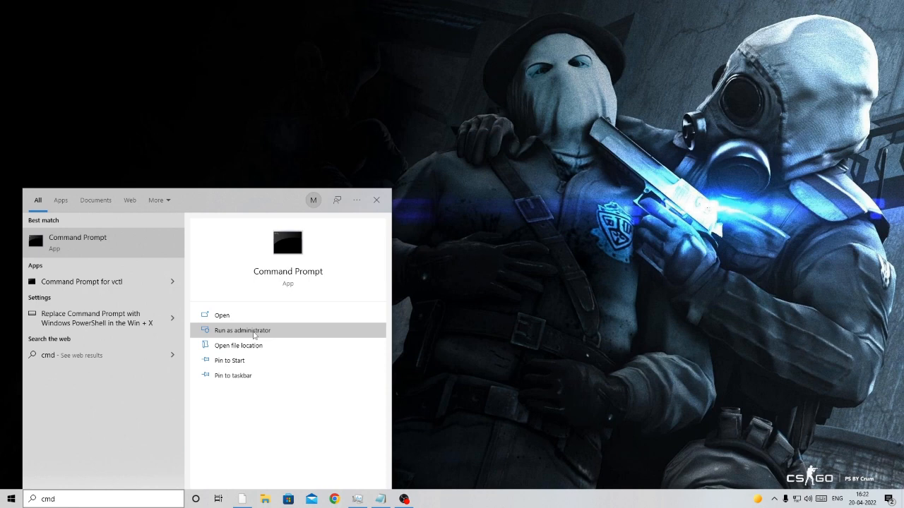
pyautogui.click(246, 331)
pyautogui.write('ipc')
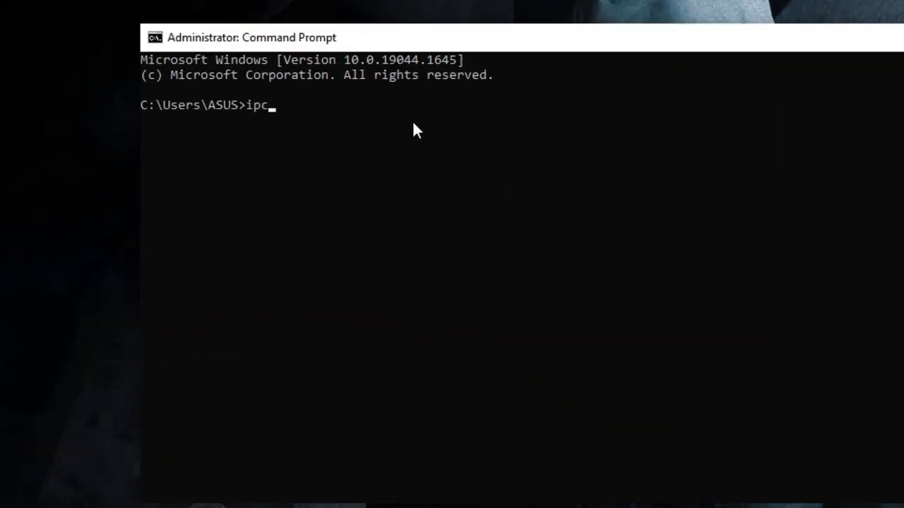
pyautogui.write('onfig')
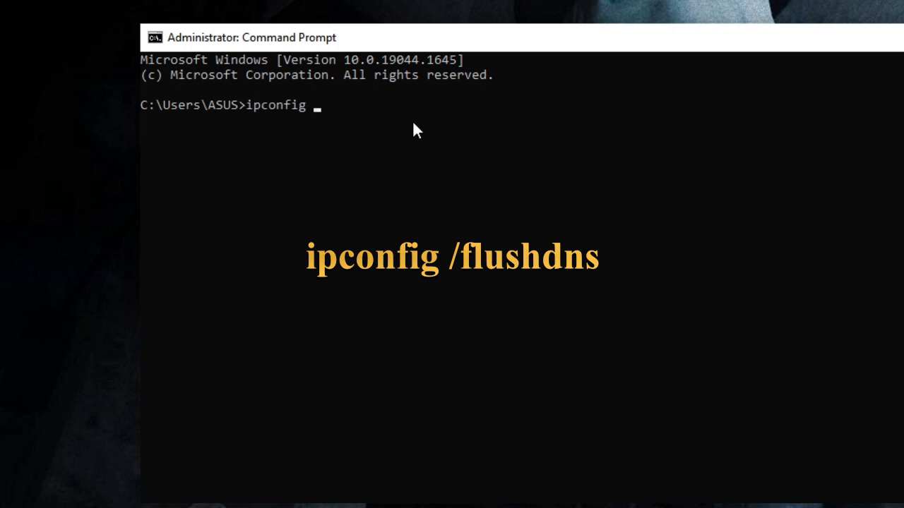
pyautogui.write('/')
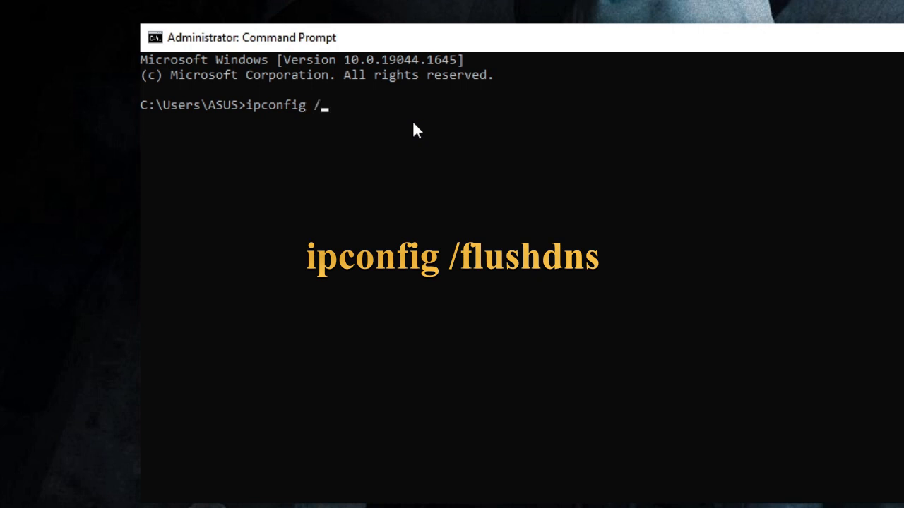
pyautogui.write('flushdns')
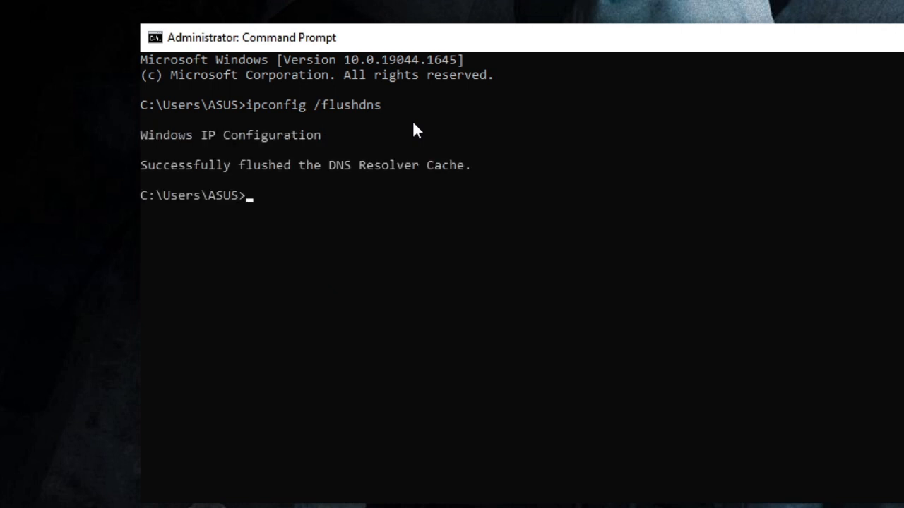
pyautogui.moveTo(253, 182)
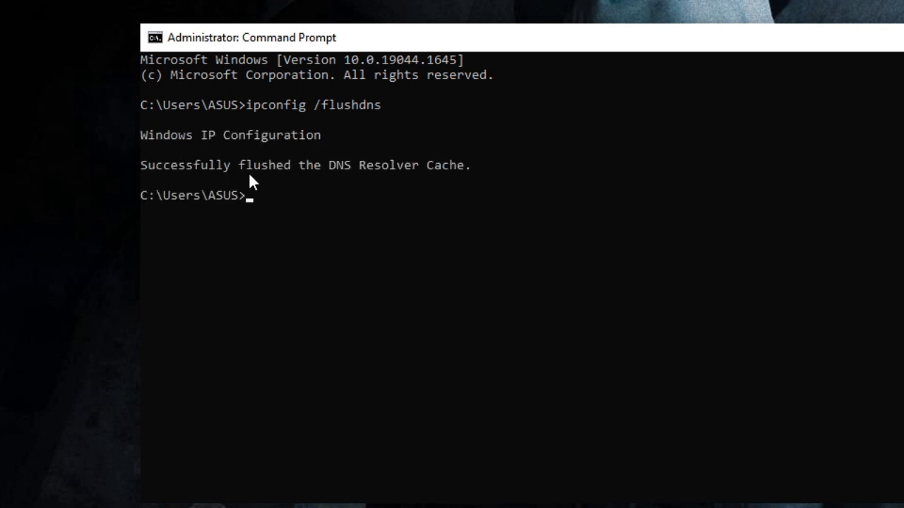
pyautogui.moveTo(285, 207)
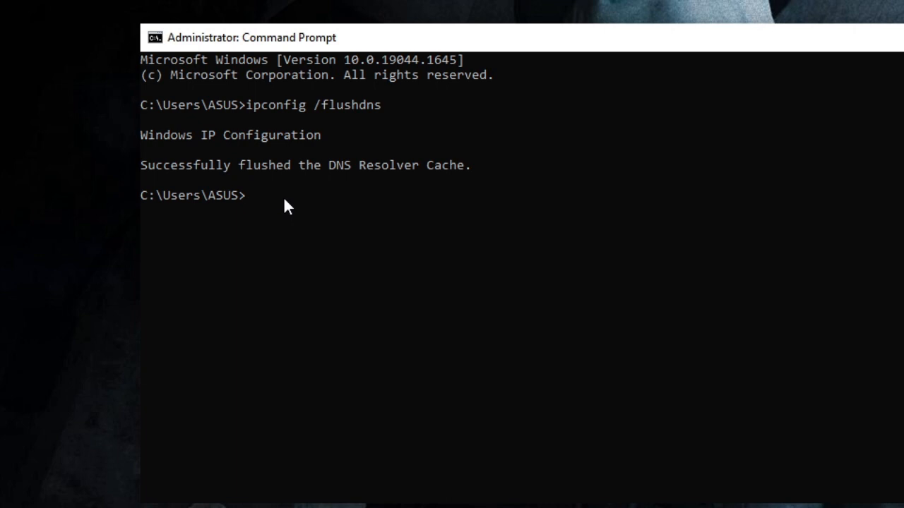
# Run netsh winsock reset, then launch Google Chrome from the taskbar
pyautogui.write('netsh winsock reset')
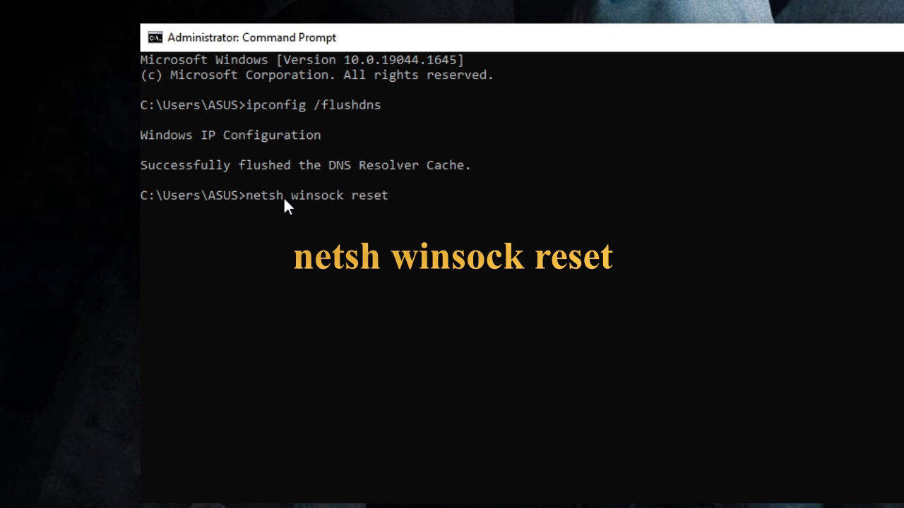
pyautogui.press('enter')
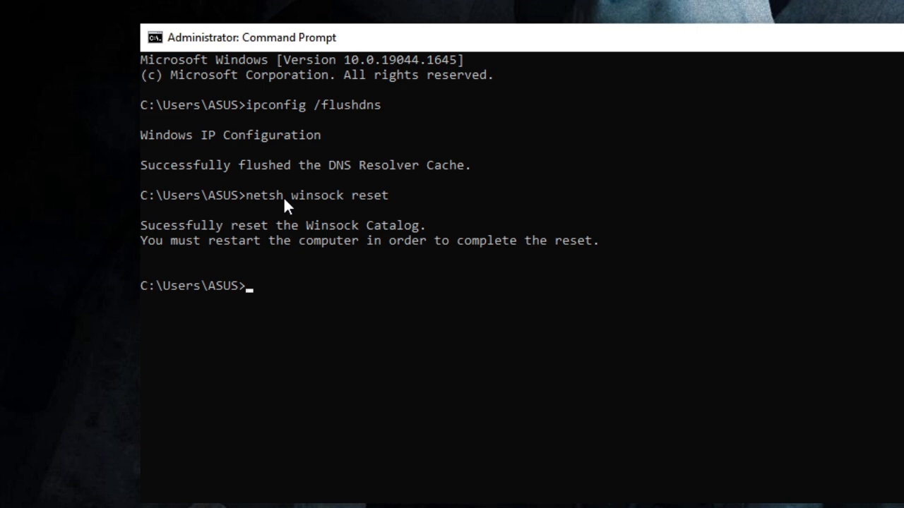
pyautogui.click(723, 94)
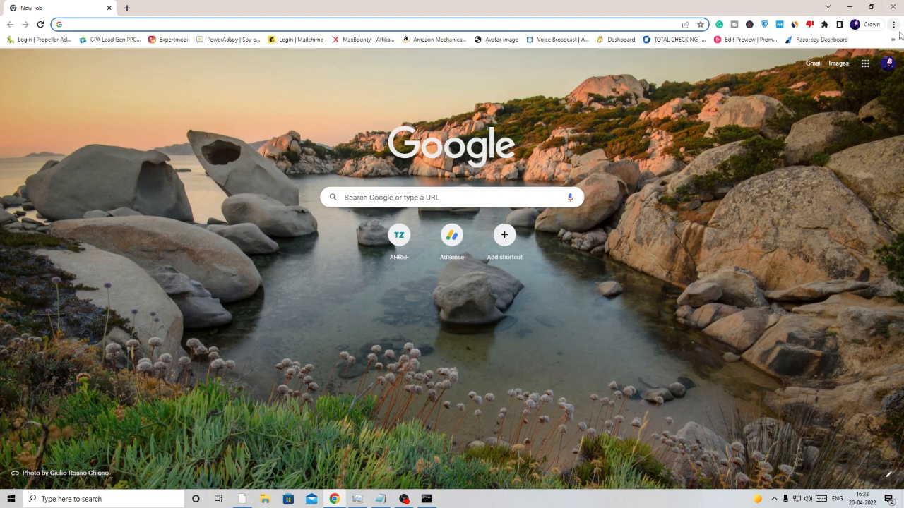
# Clear Chrome's browsing data for all time, including cookies and cached files
pyautogui.click(892, 24)
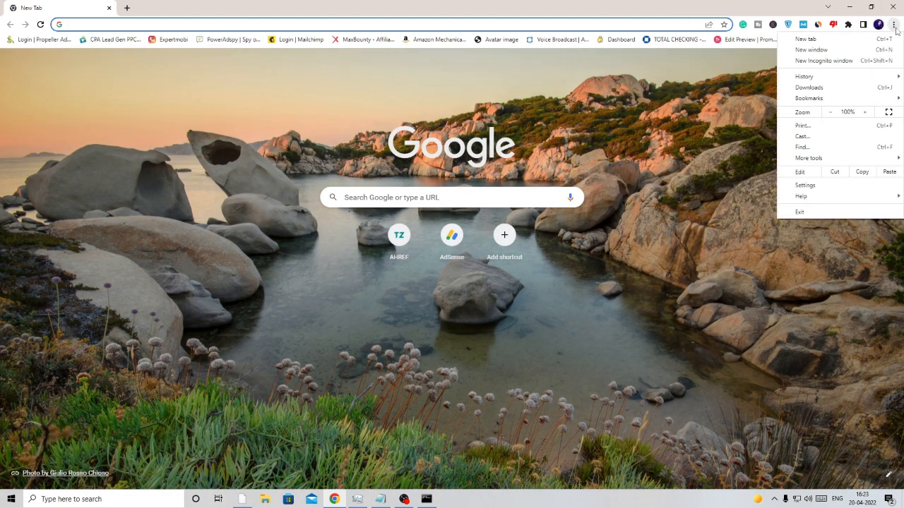
pyautogui.click(805, 185)
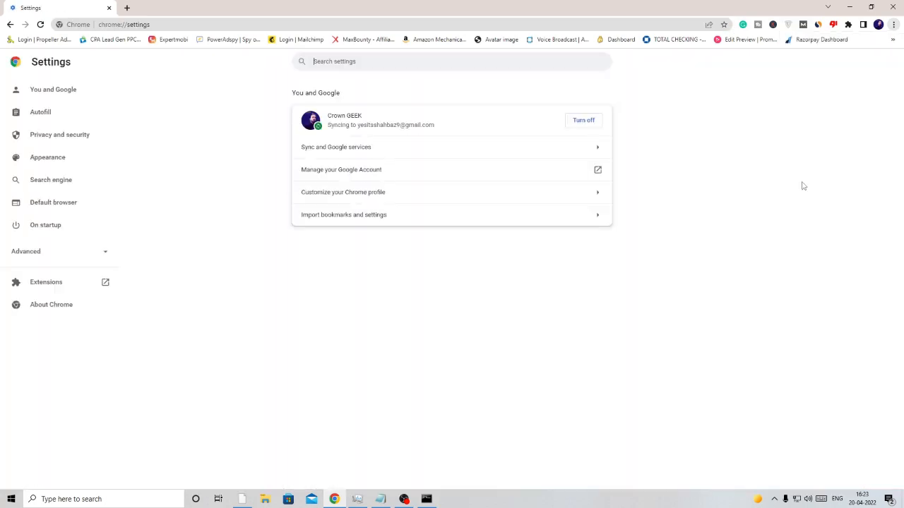
pyautogui.click(59, 134)
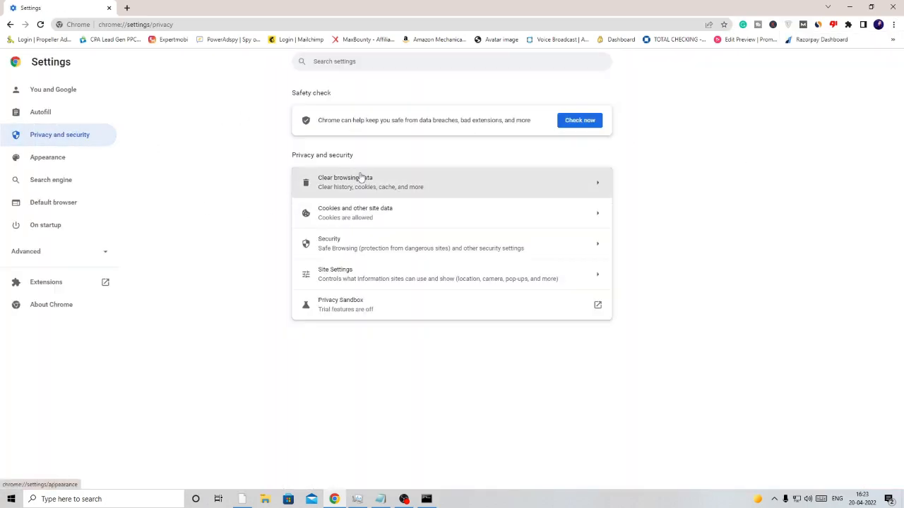
pyautogui.click(345, 182)
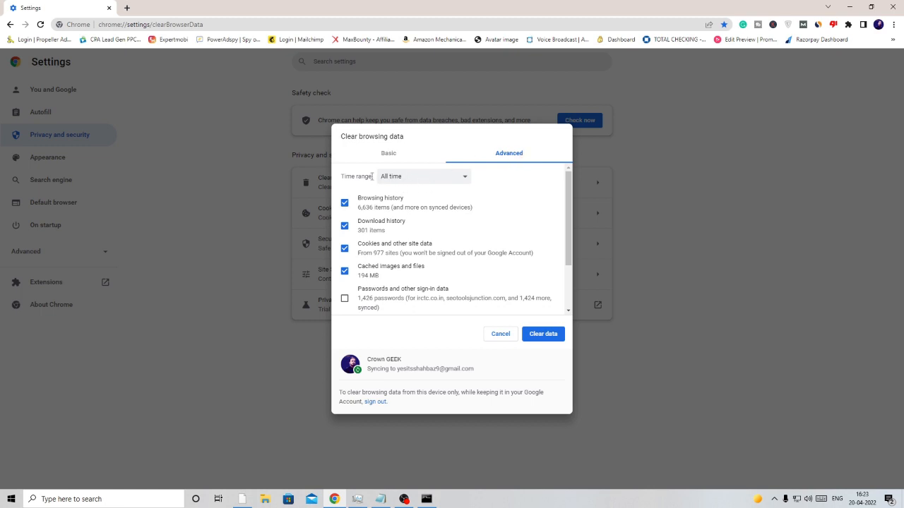
pyautogui.scroll(-3)
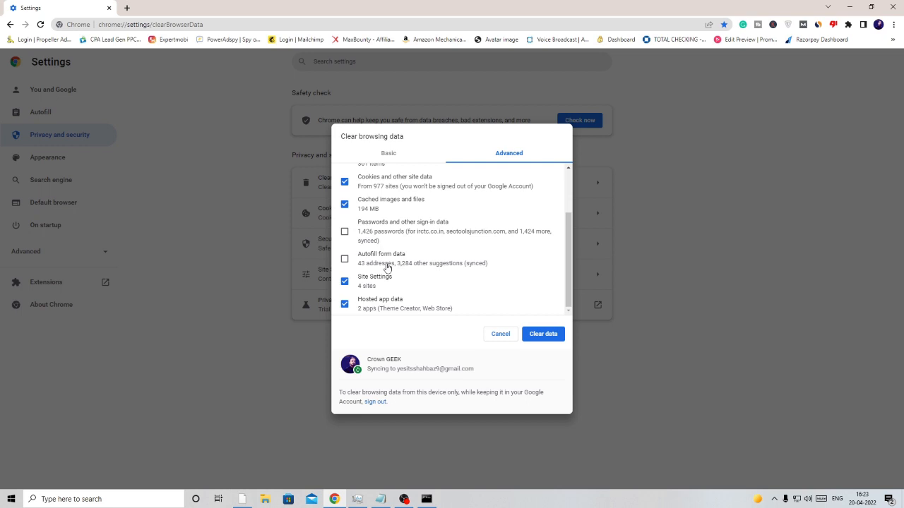
pyautogui.moveTo(435, 300)
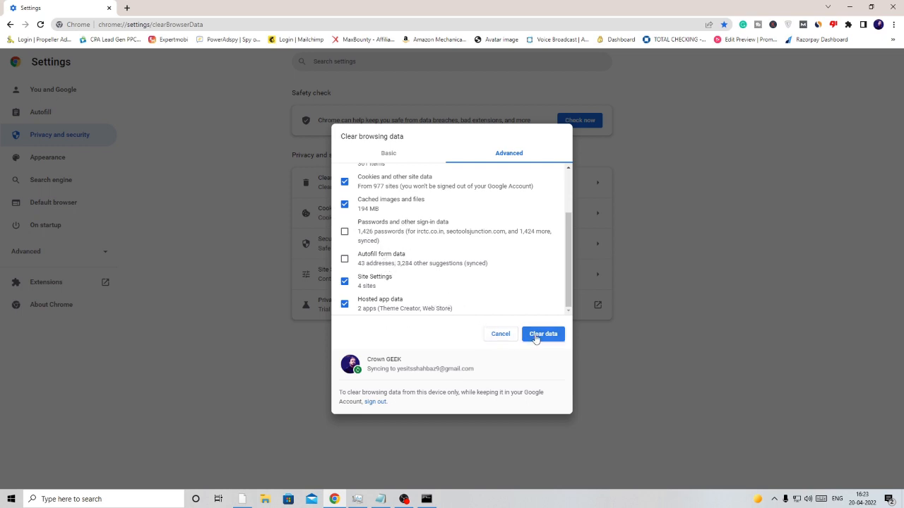
pyautogui.moveTo(432, 146)
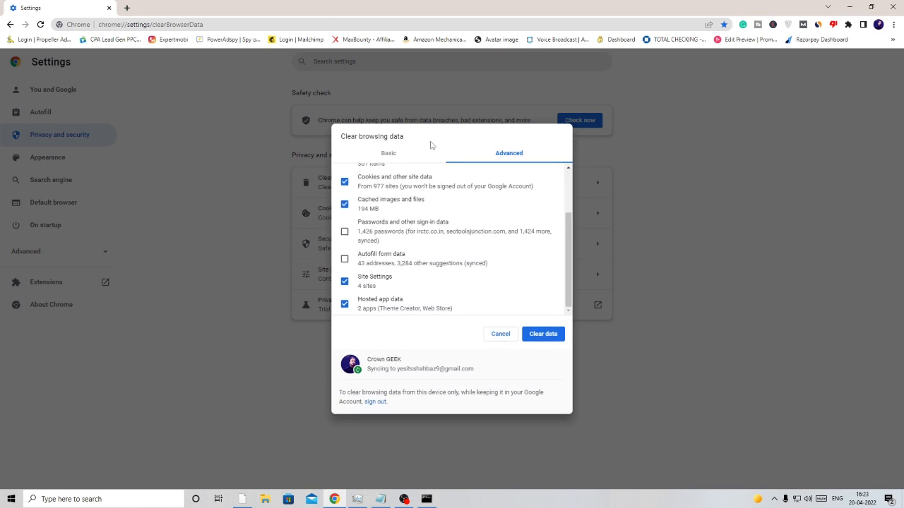
pyautogui.click(500, 333)
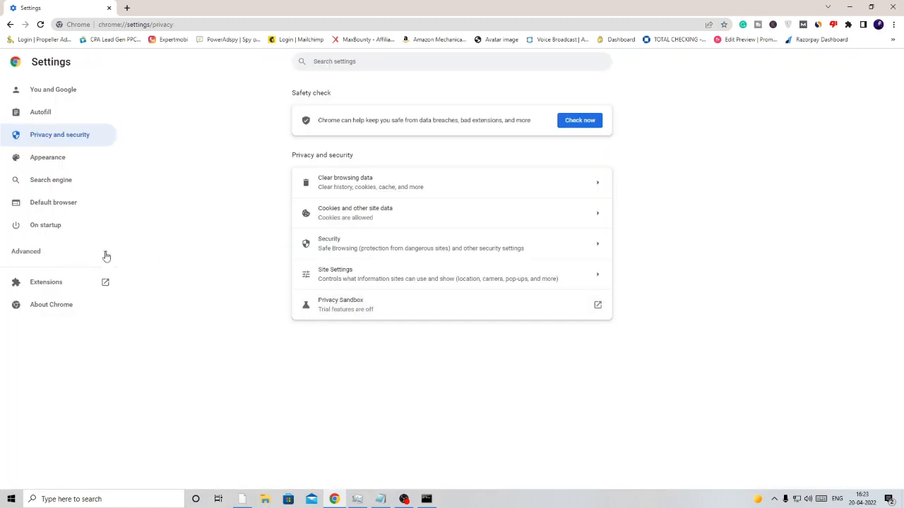
# Reach Chrome's Reset and clean up page, open Restore settings to defaults and cancel it
pyautogui.click(26, 251)
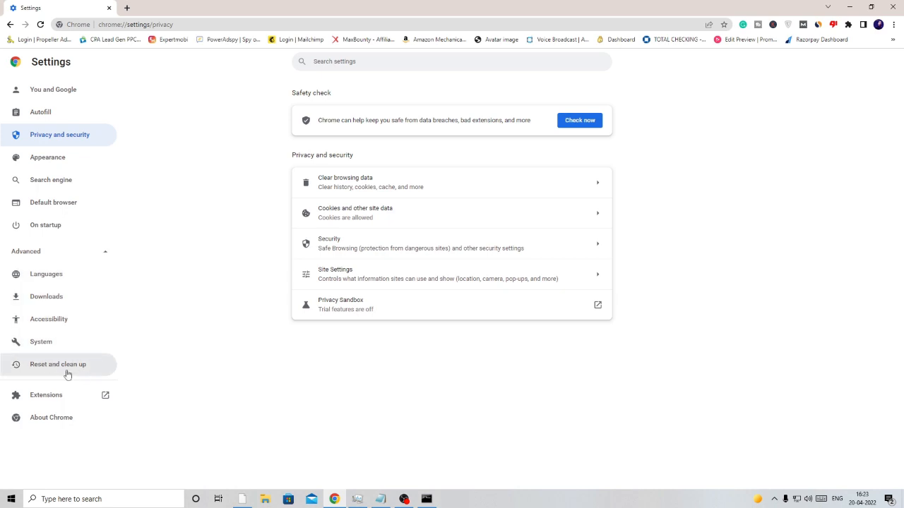
pyautogui.click(58, 364)
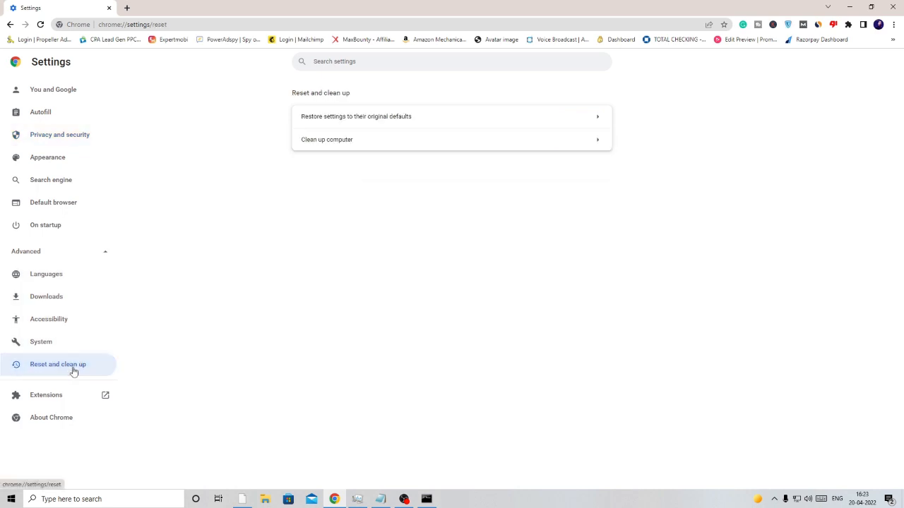
pyautogui.moveTo(379, 119)
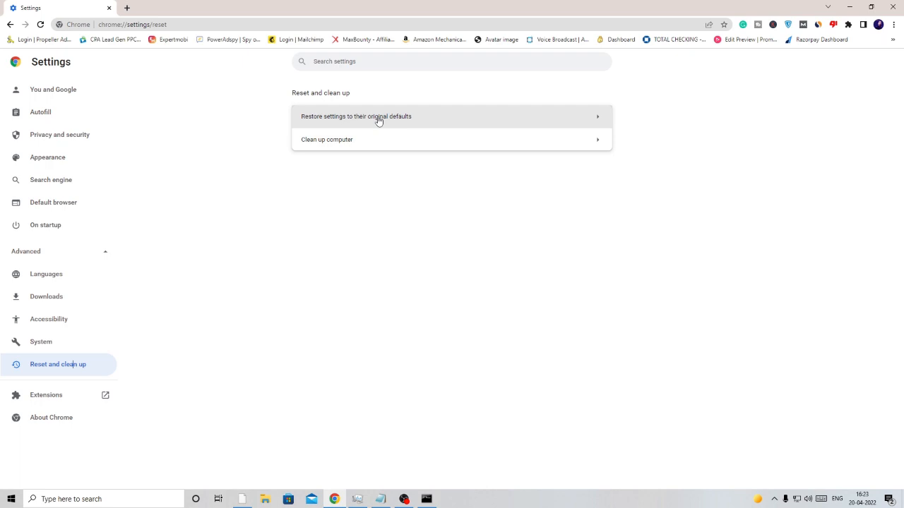
pyautogui.click(356, 116)
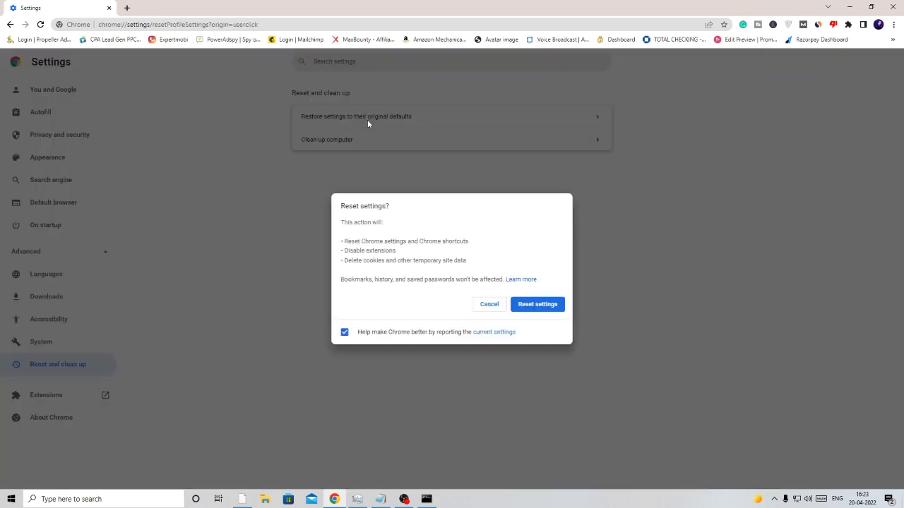
pyautogui.moveTo(512, 275)
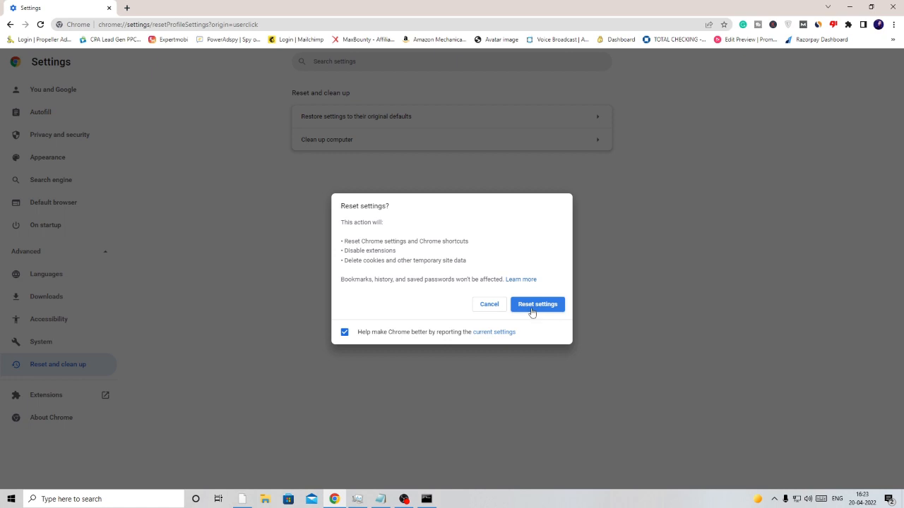
pyautogui.moveTo(664, 289)
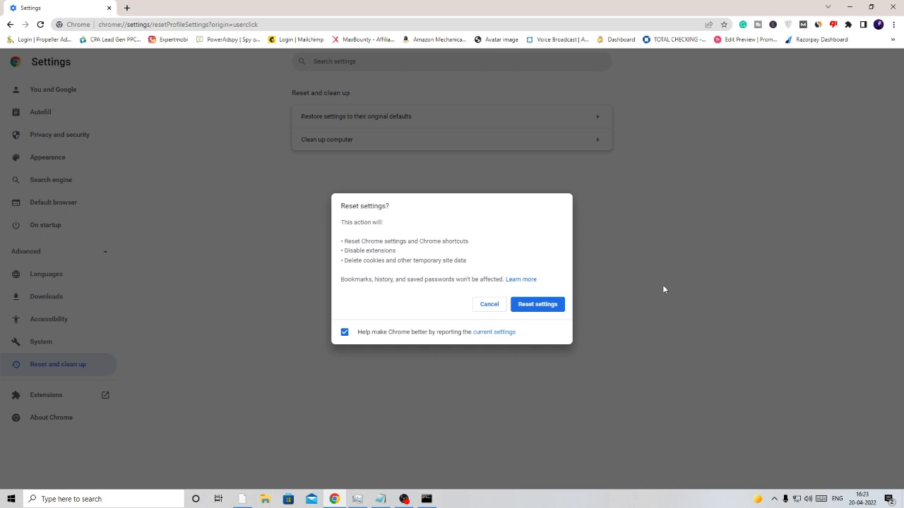
pyautogui.moveTo(664, 285)
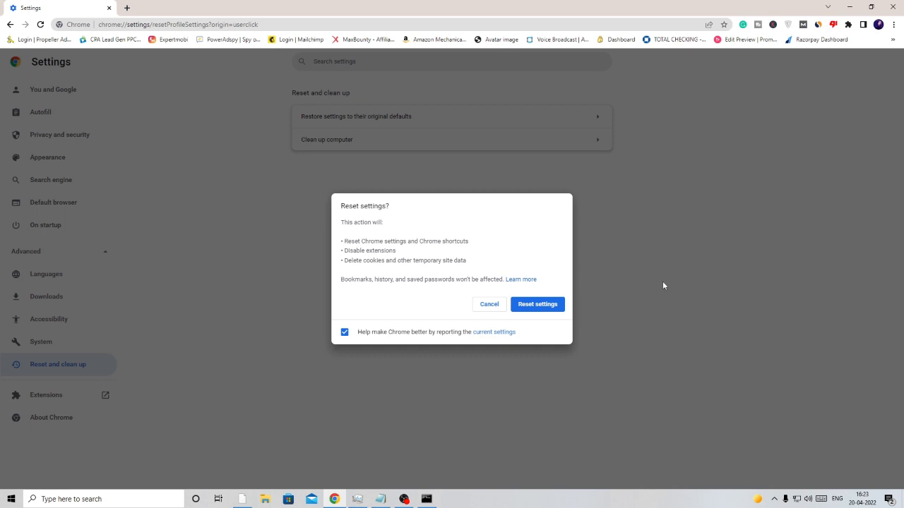
pyautogui.moveTo(673, 269)
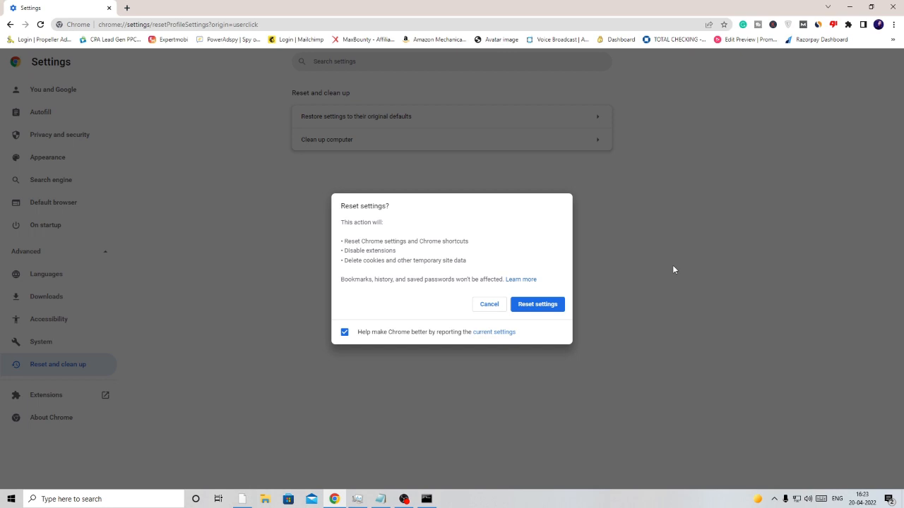
pyautogui.moveTo(669, 274)
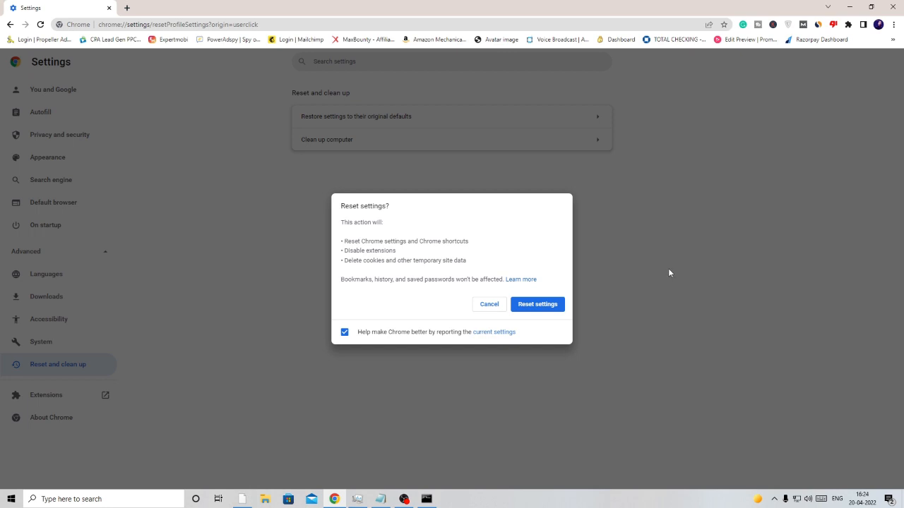
pyautogui.moveTo(670, 273)
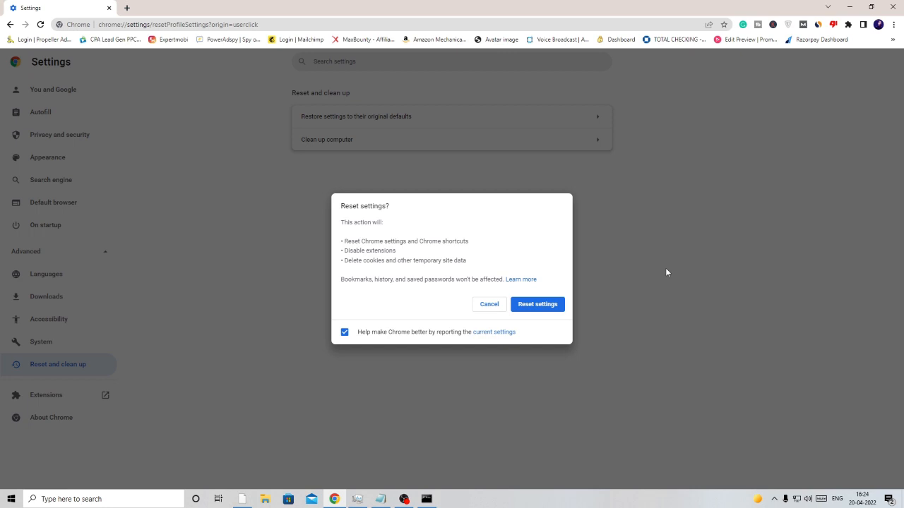
pyautogui.moveTo(652, 262)
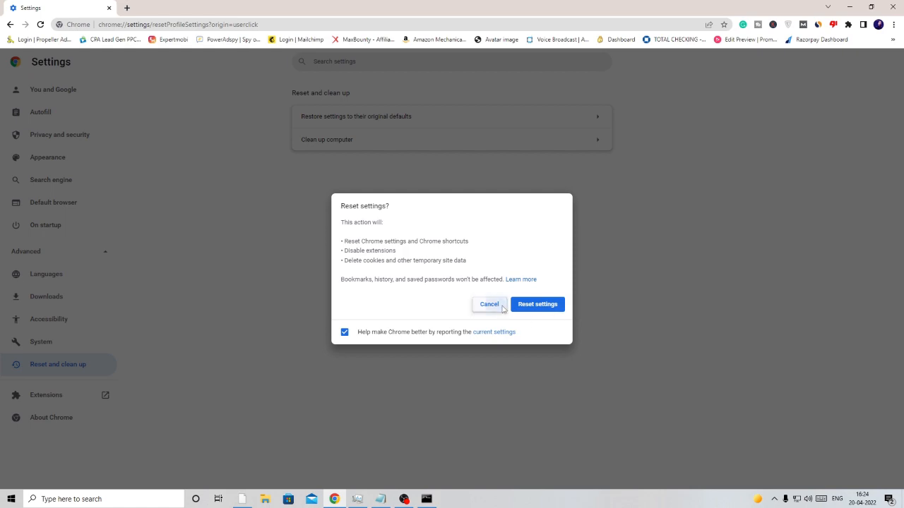
pyautogui.click(489, 305)
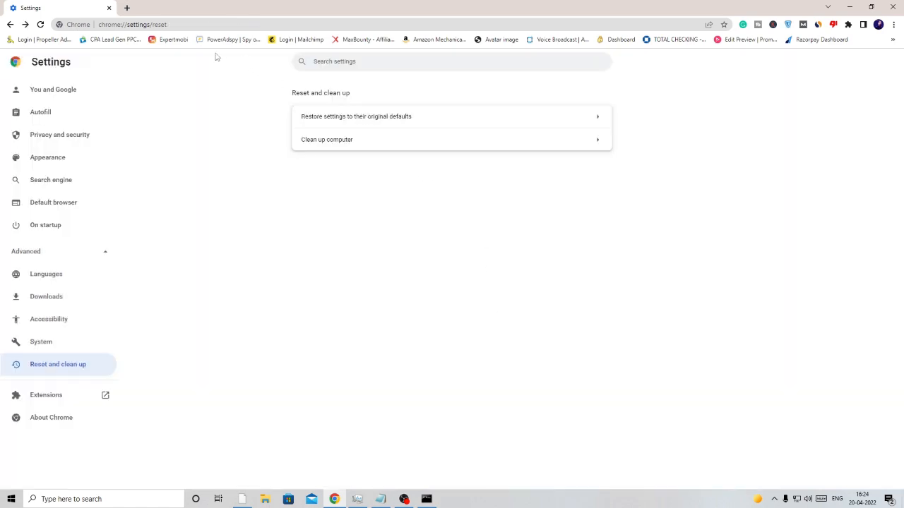
# Search Google for 'revo uninstaller' in a new tab and open revouninstaller.com
pyautogui.click(239, 9)
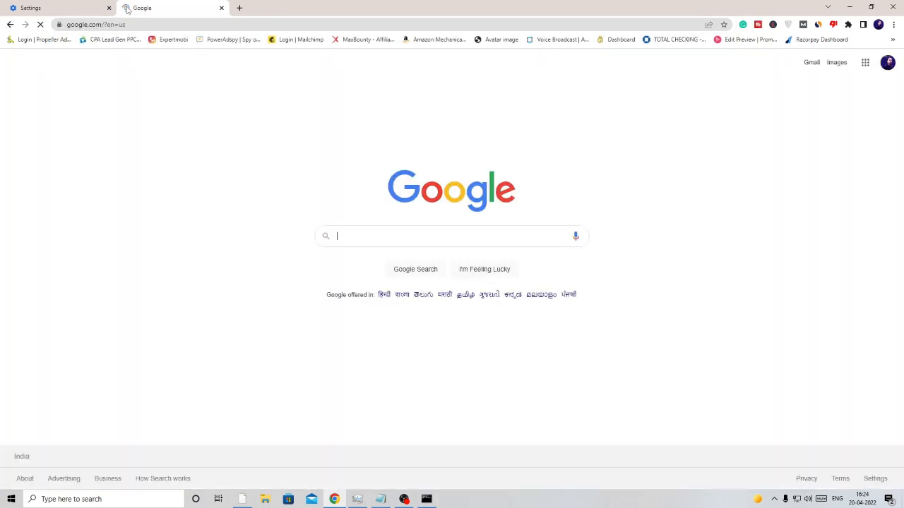
pyautogui.write('revo uninst')
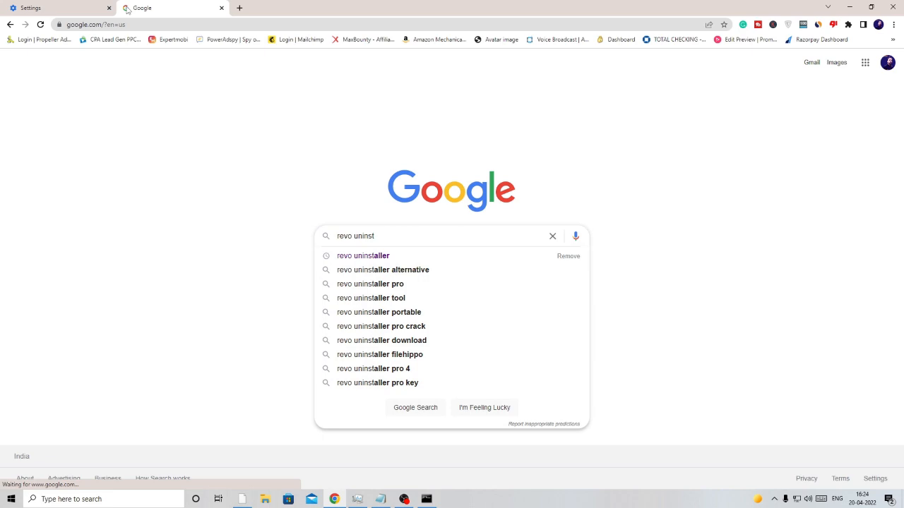
pyautogui.click(363, 255)
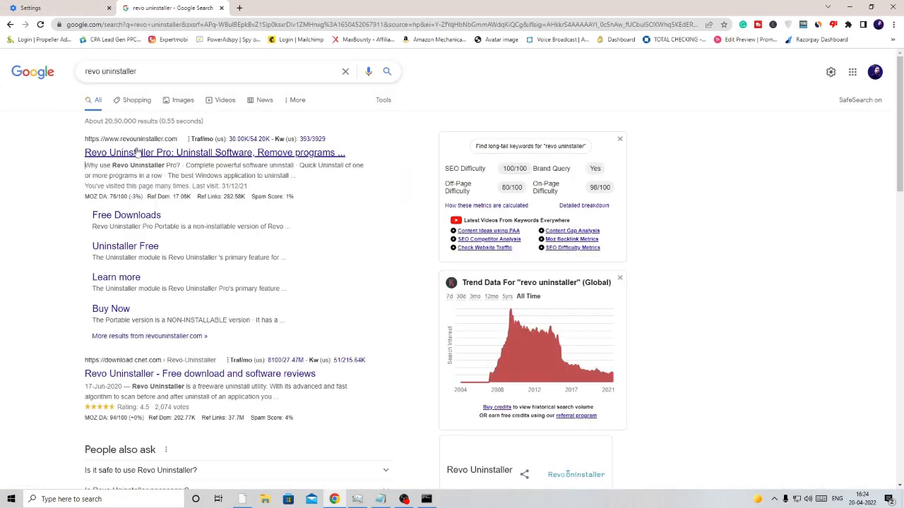
pyautogui.click(214, 153)
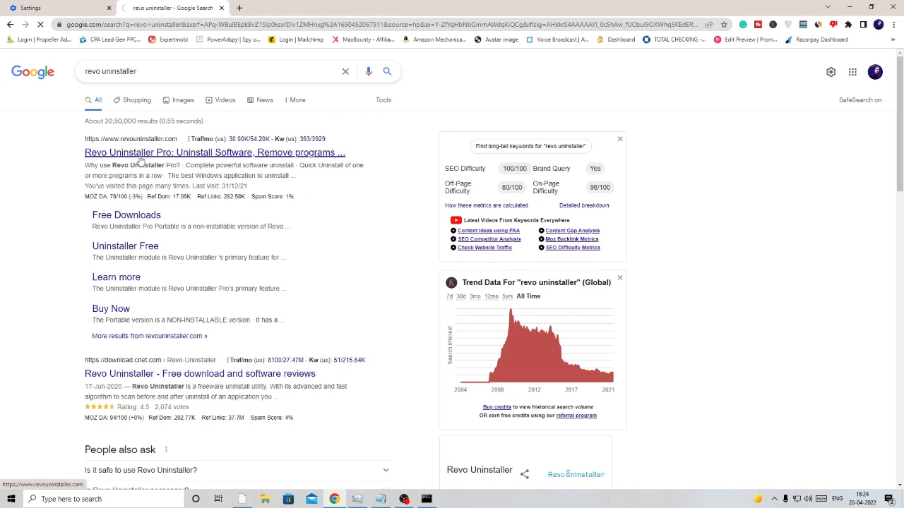
pyautogui.click(215, 153)
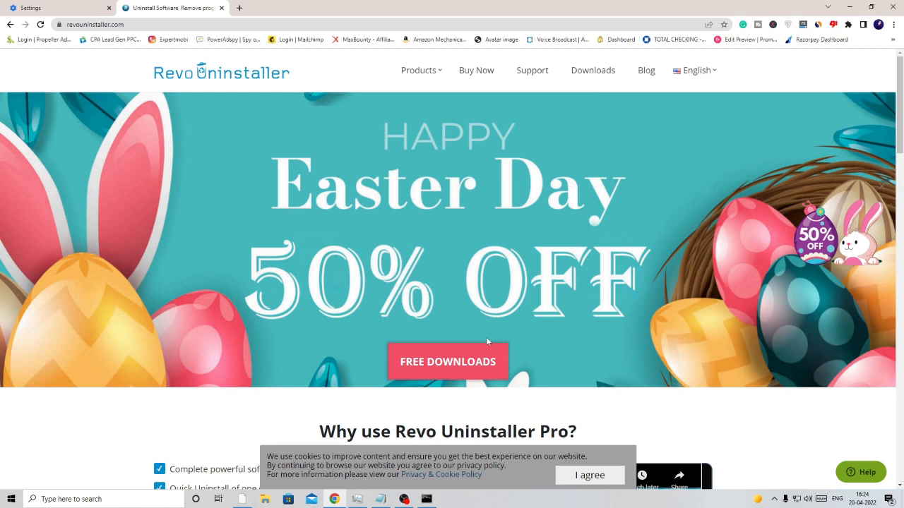
pyautogui.moveTo(483, 340)
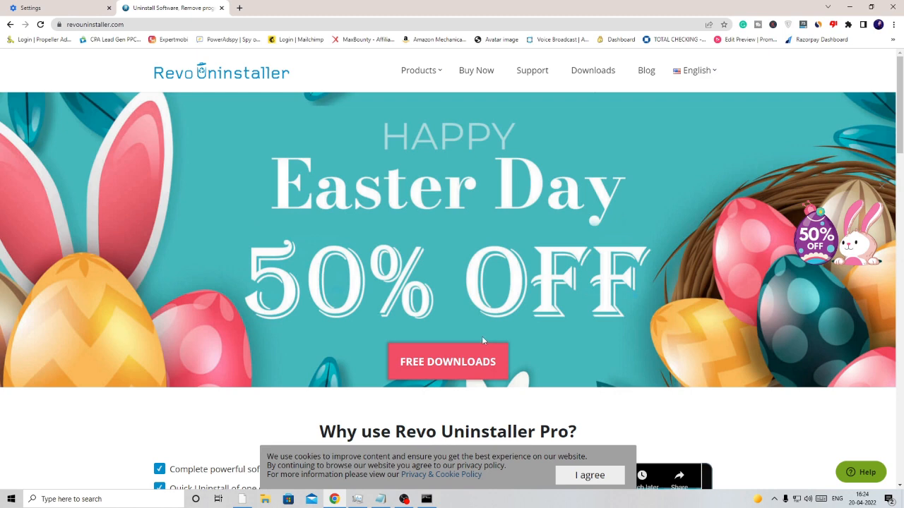
pyautogui.moveTo(480, 338)
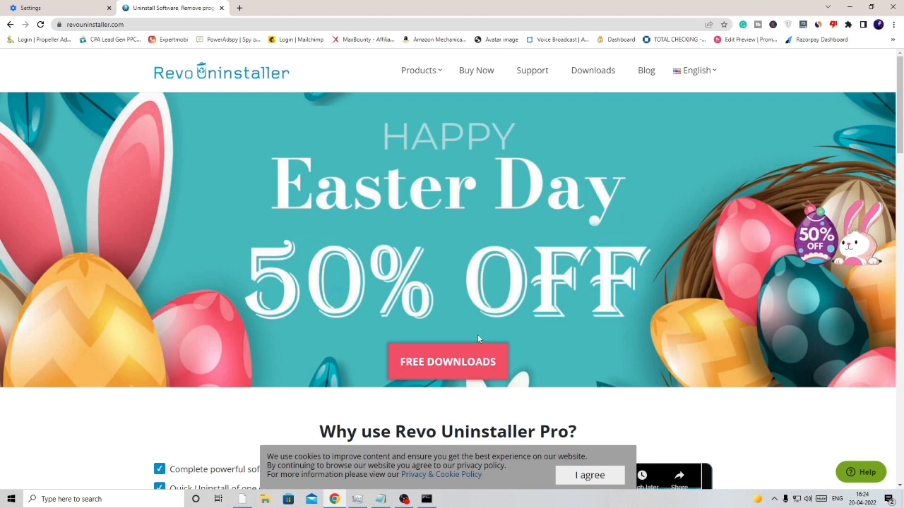
pyautogui.moveTo(474, 329)
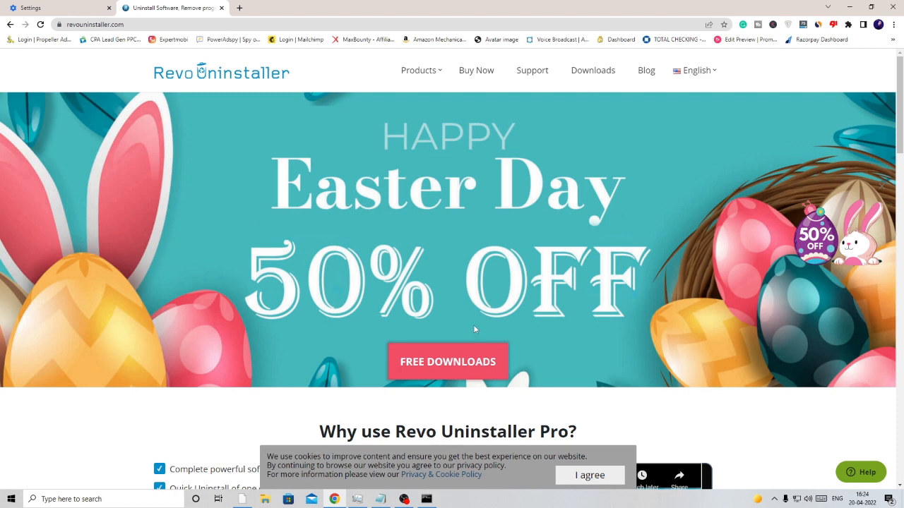